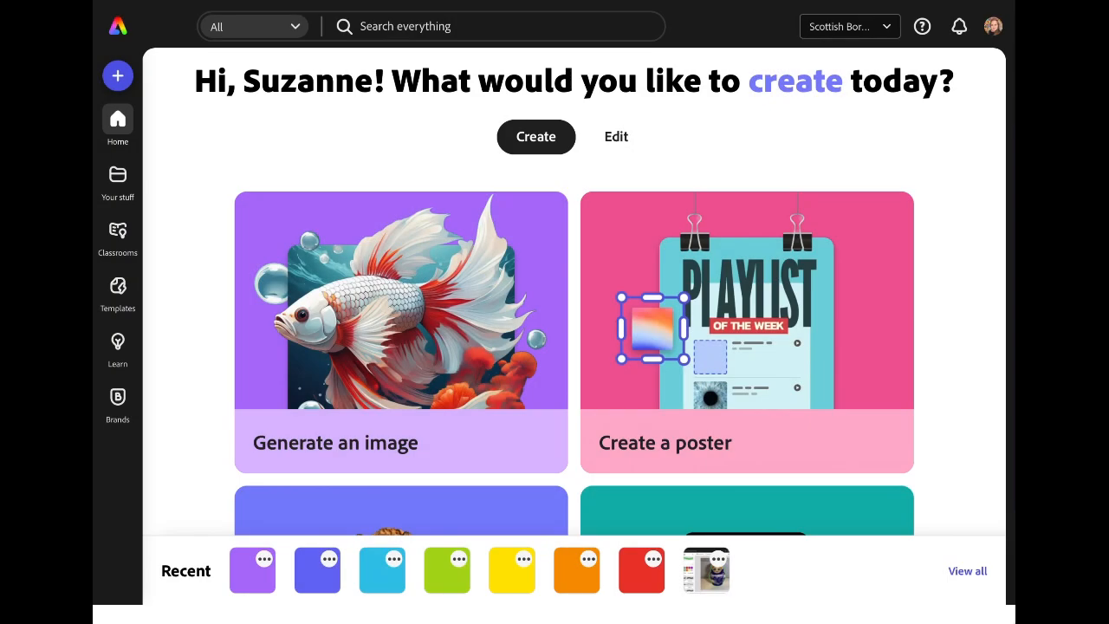
Scroll down the Adobe Express home page to reach the new drawing option
scroll(down, 3)
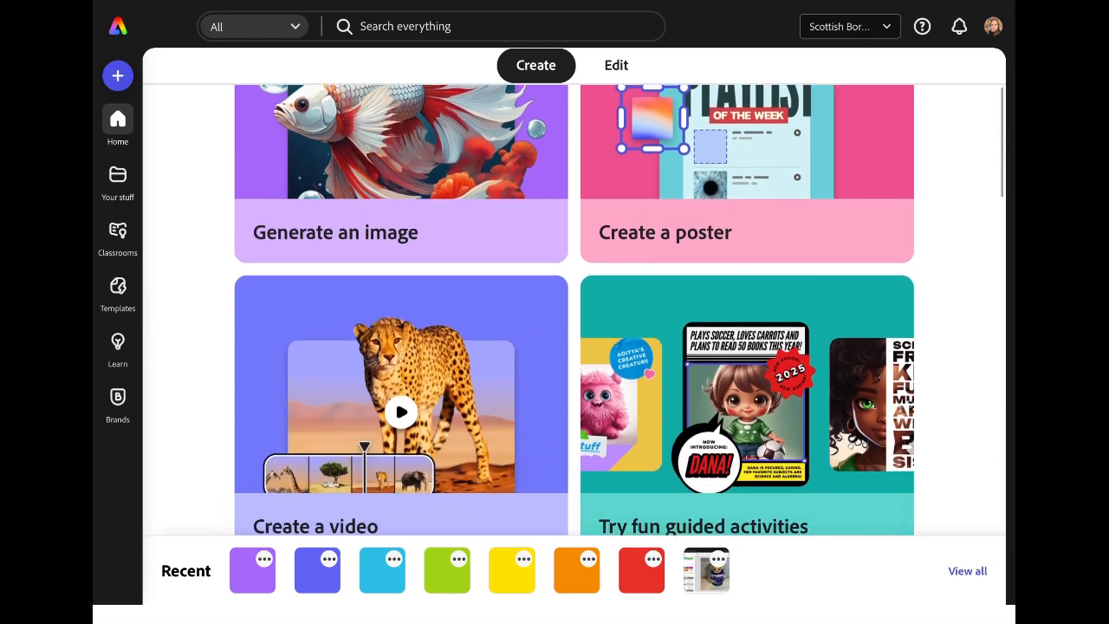
scroll(down, 3)
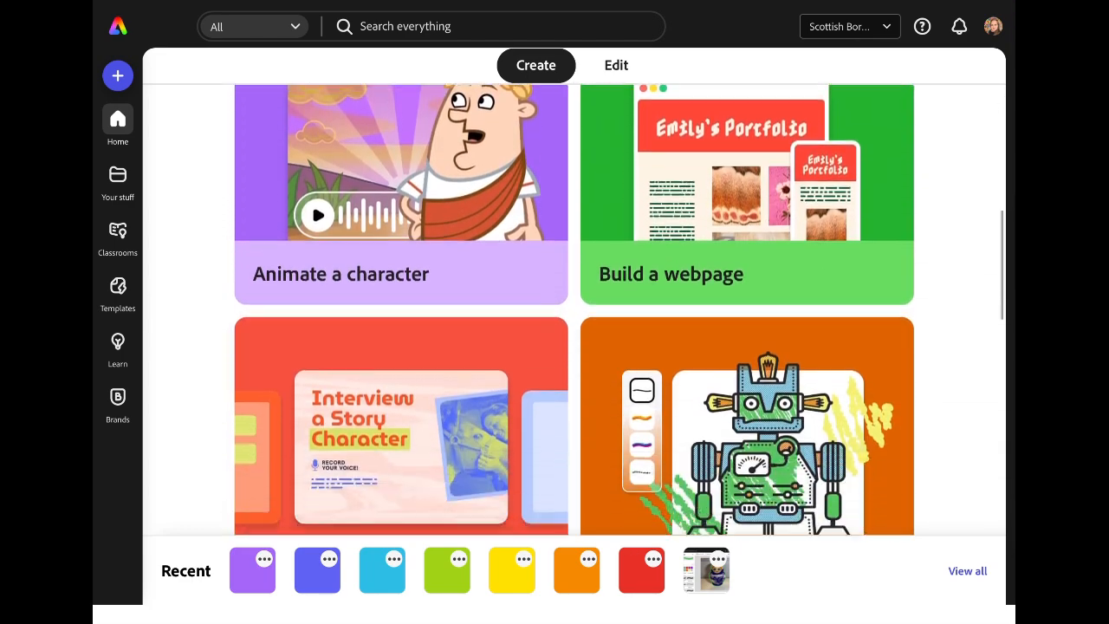
scroll(down, 3)
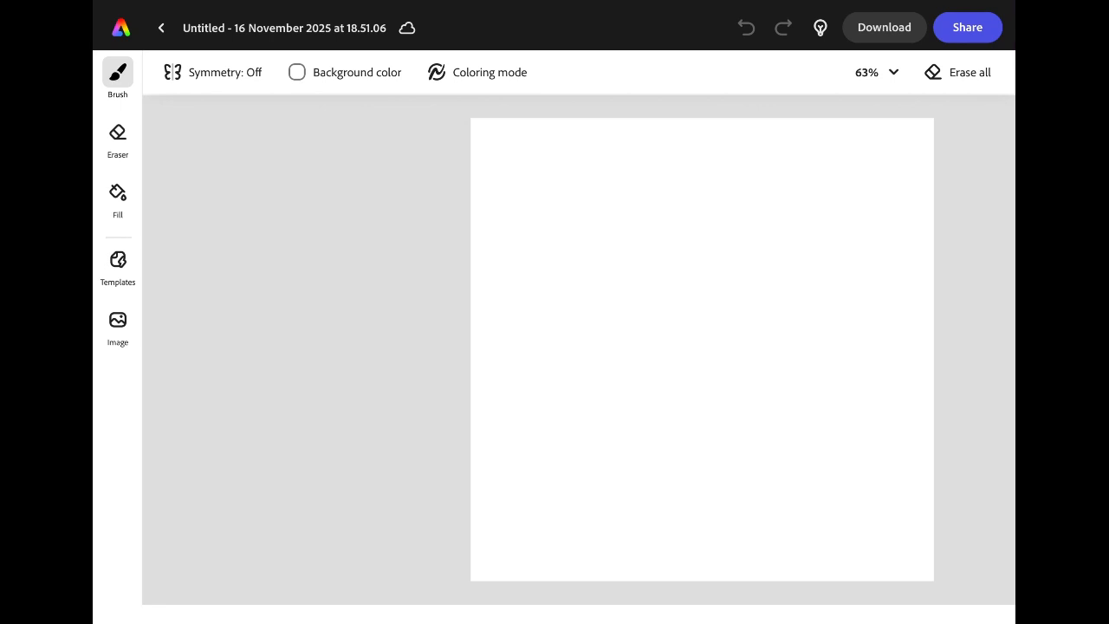
Shrink the black Hard round brush size to 15 in the Brush panel
click(117, 74)
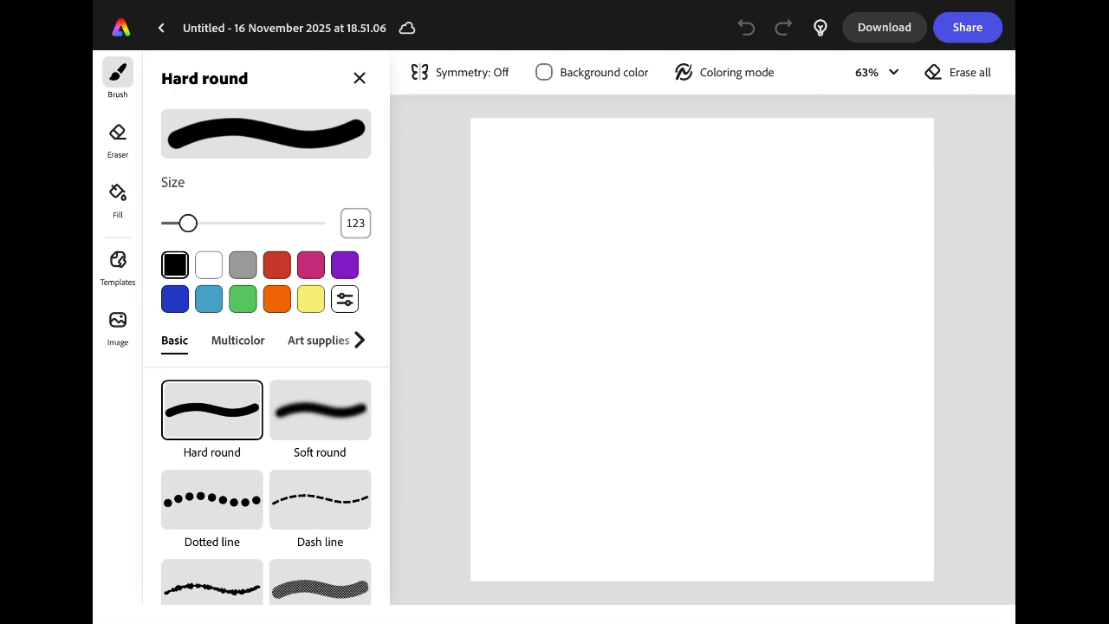
drag(188, 223, 174, 222)
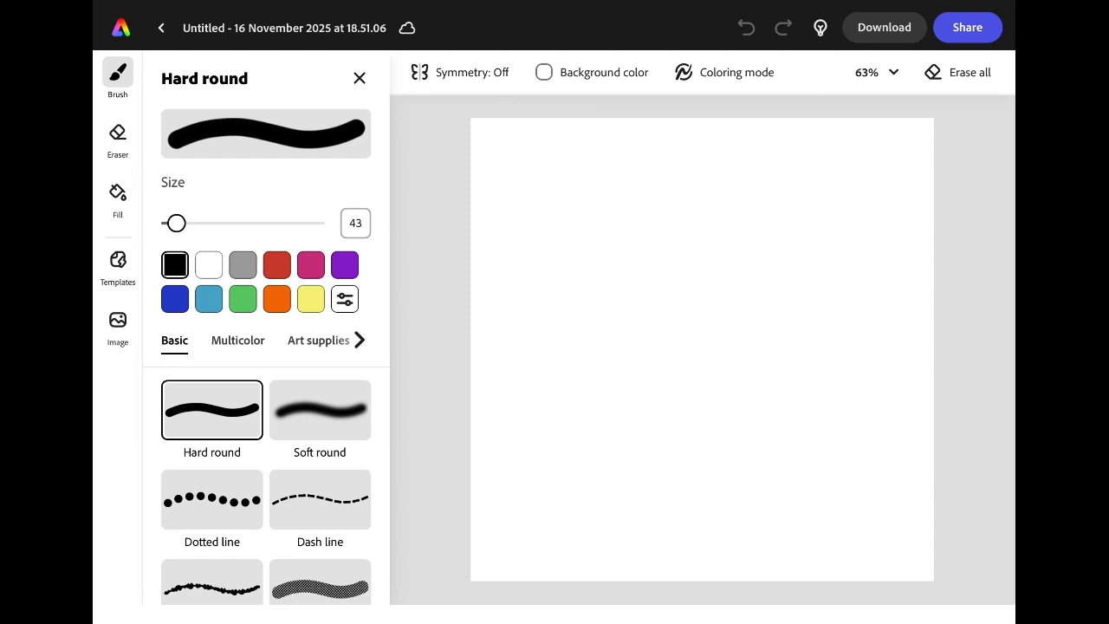
drag(175, 223, 172, 223)
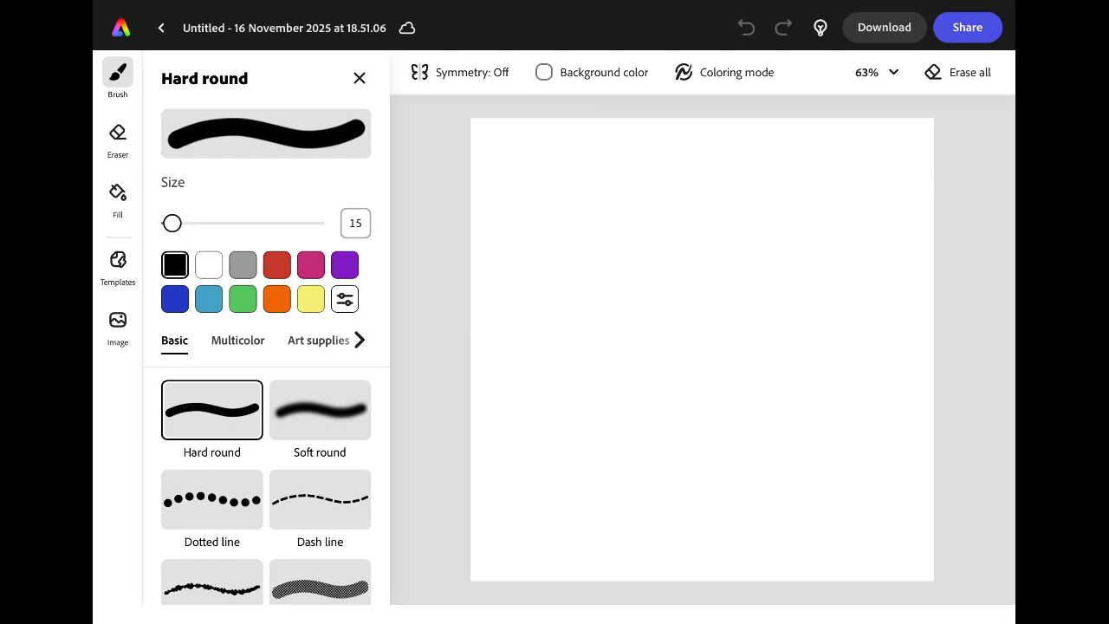
click(359, 78)
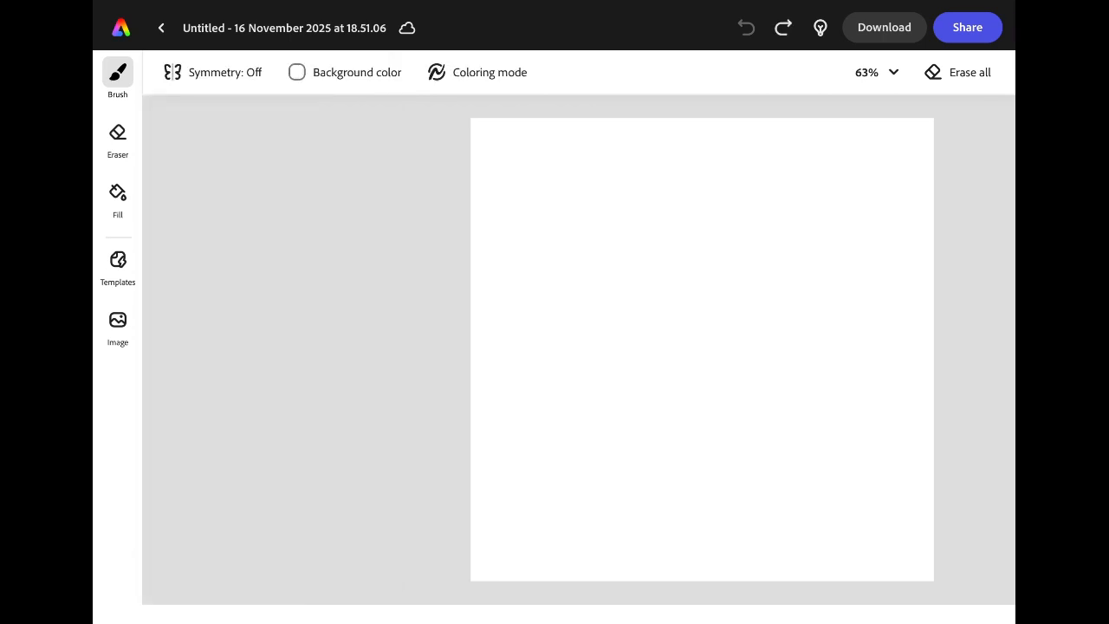
Draw a large black circle, then a cap and loop hanger above it
drag(708, 197, 888, 263)
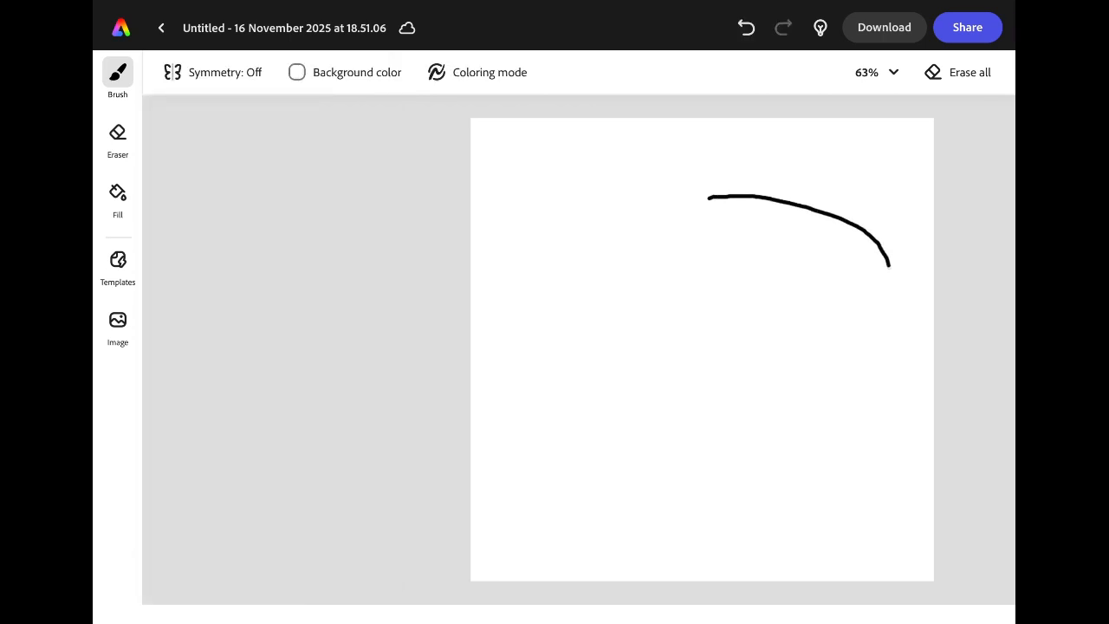
drag(888, 260, 667, 547)
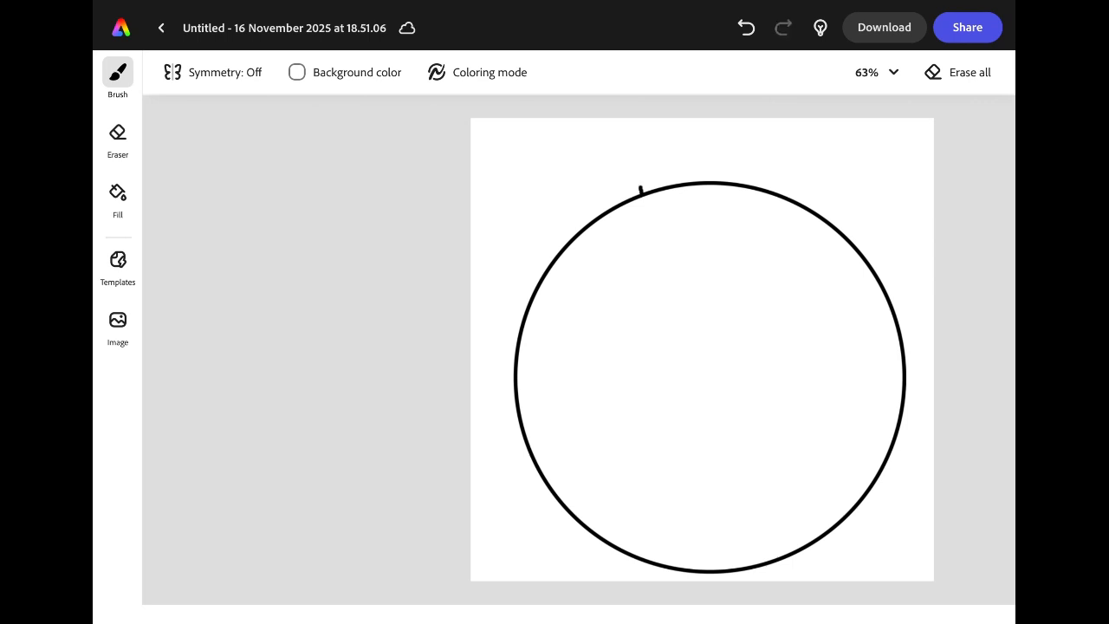
drag(645, 186, 762, 178)
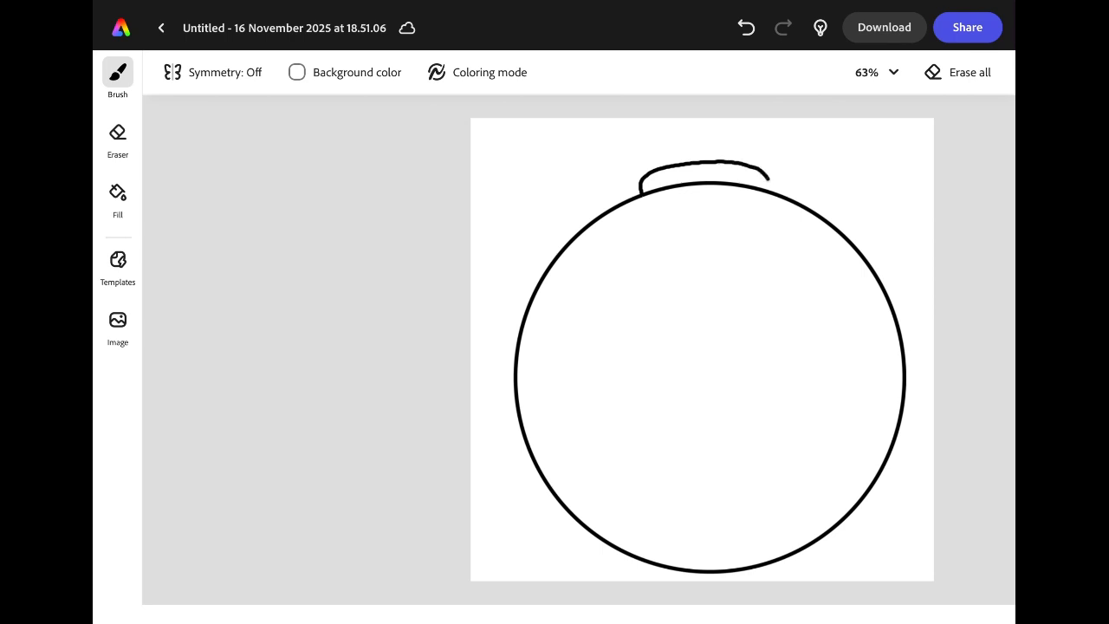
drag(641, 182, 767, 177)
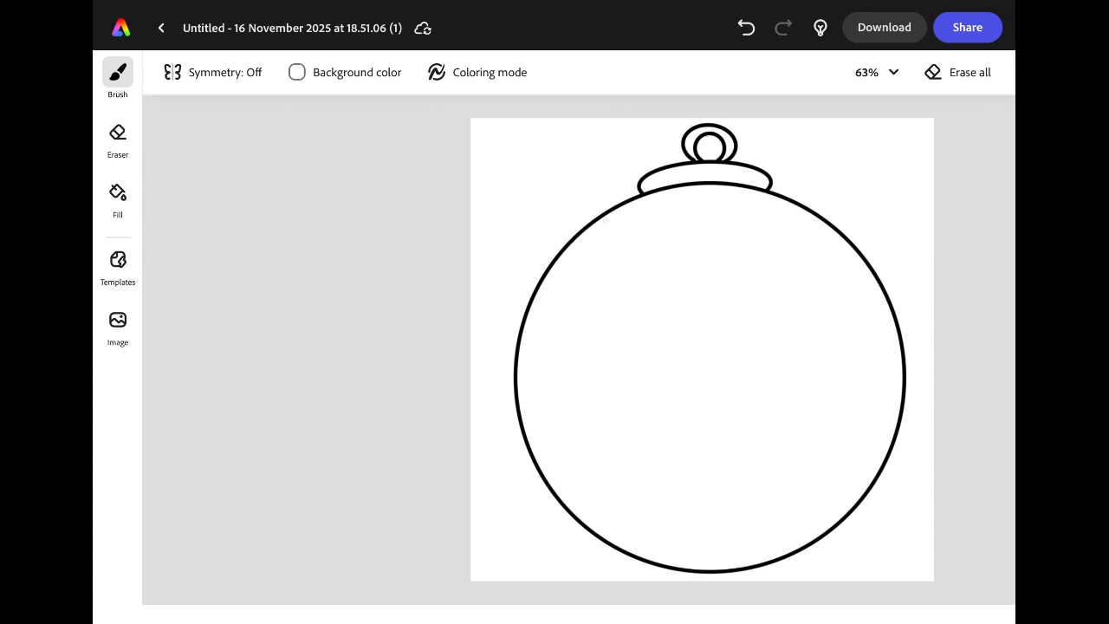
Draw curved band lines near the top and bottom and wavy lines across the middle
drag(600, 223, 799, 210)
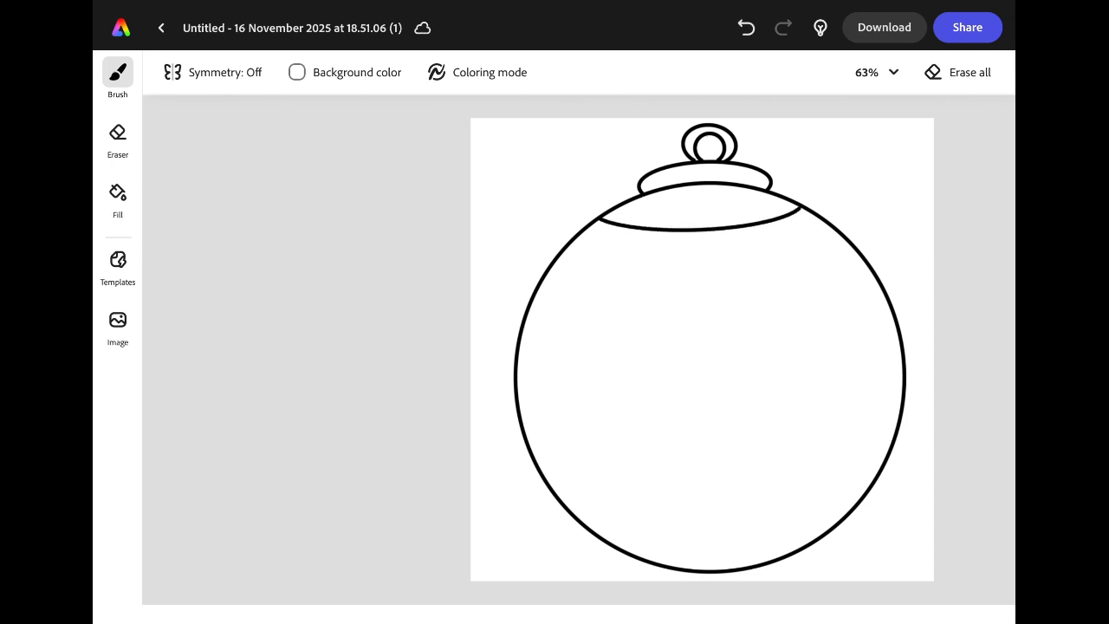
drag(563, 256, 732, 279)
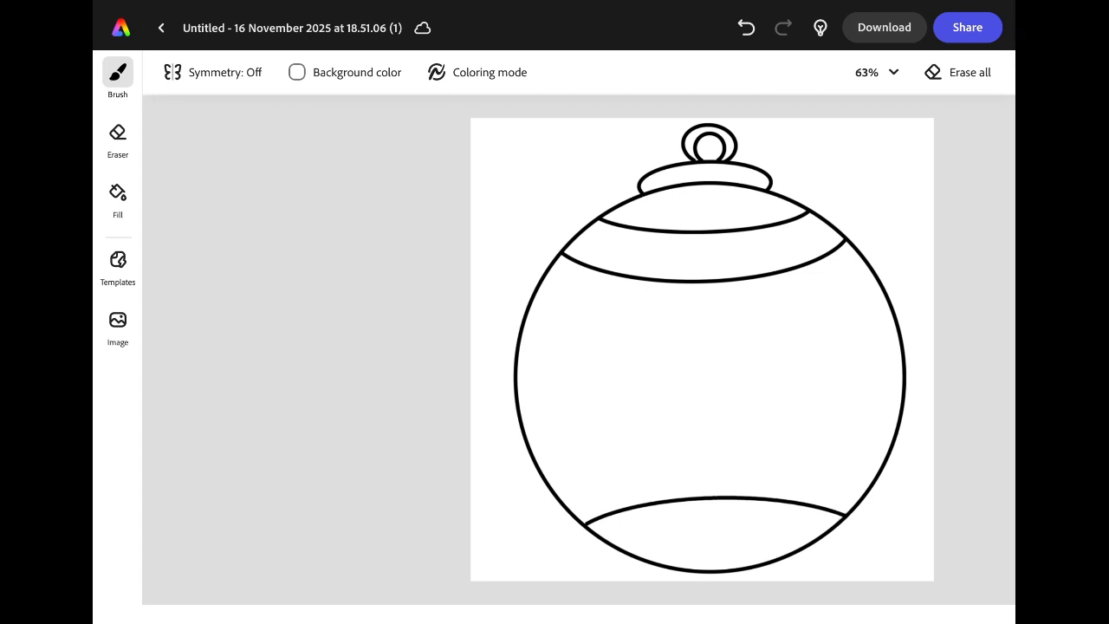
drag(637, 550, 801, 544)
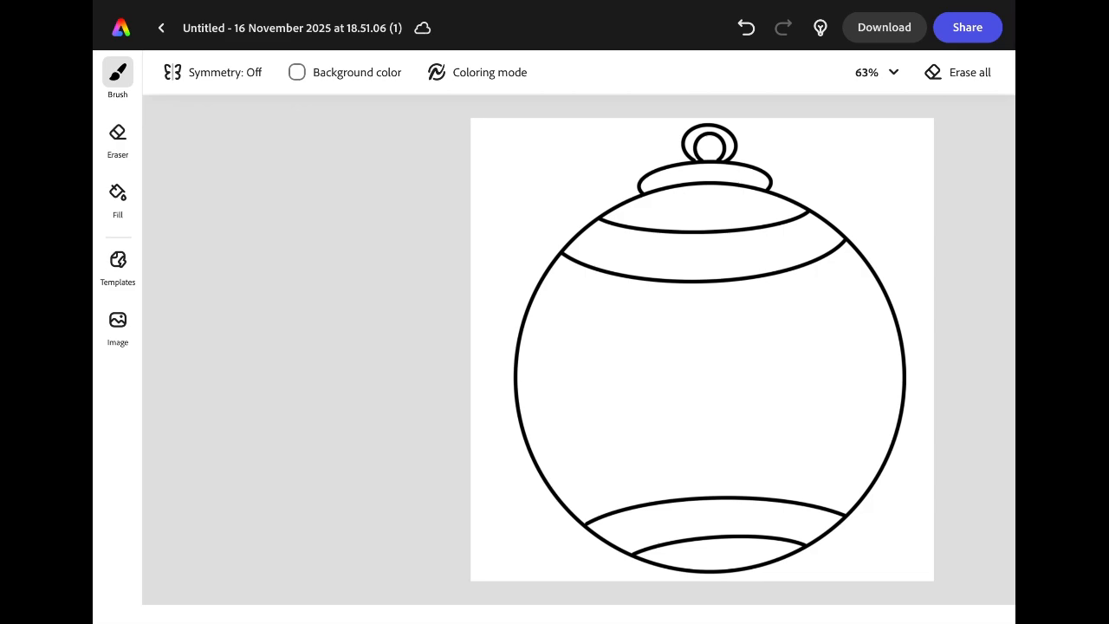
drag(518, 369, 834, 381)
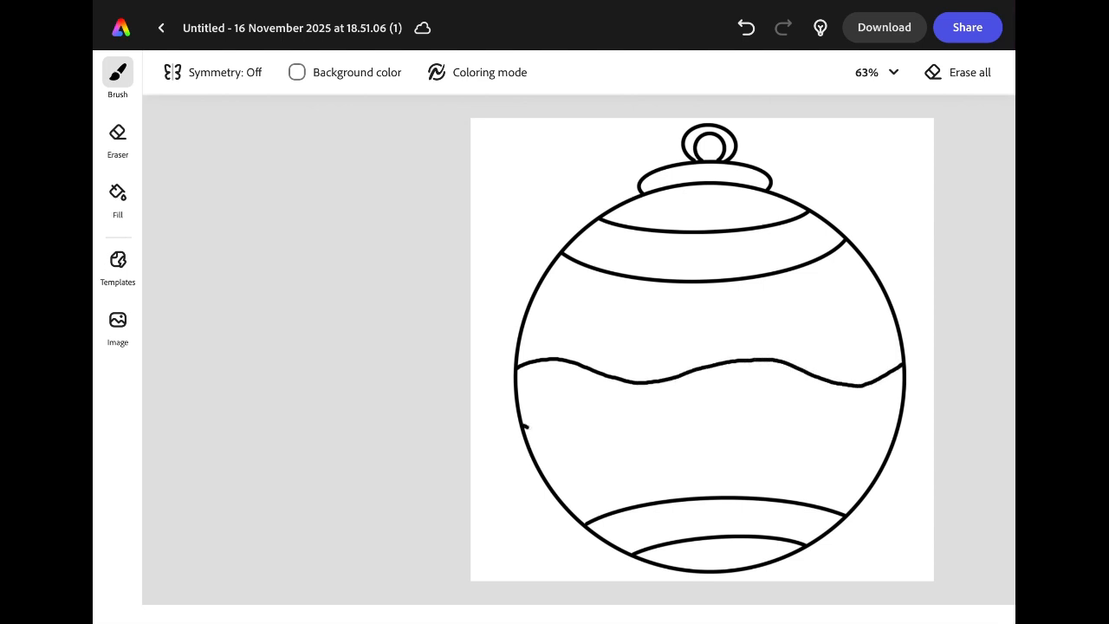
drag(529, 429, 884, 424)
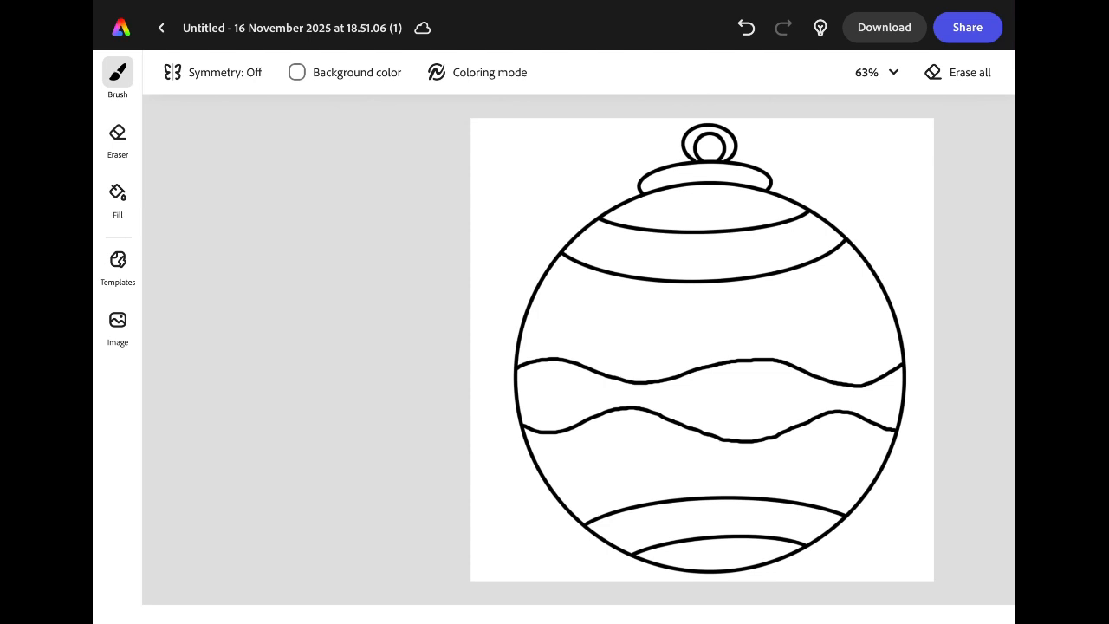
click(117, 193)
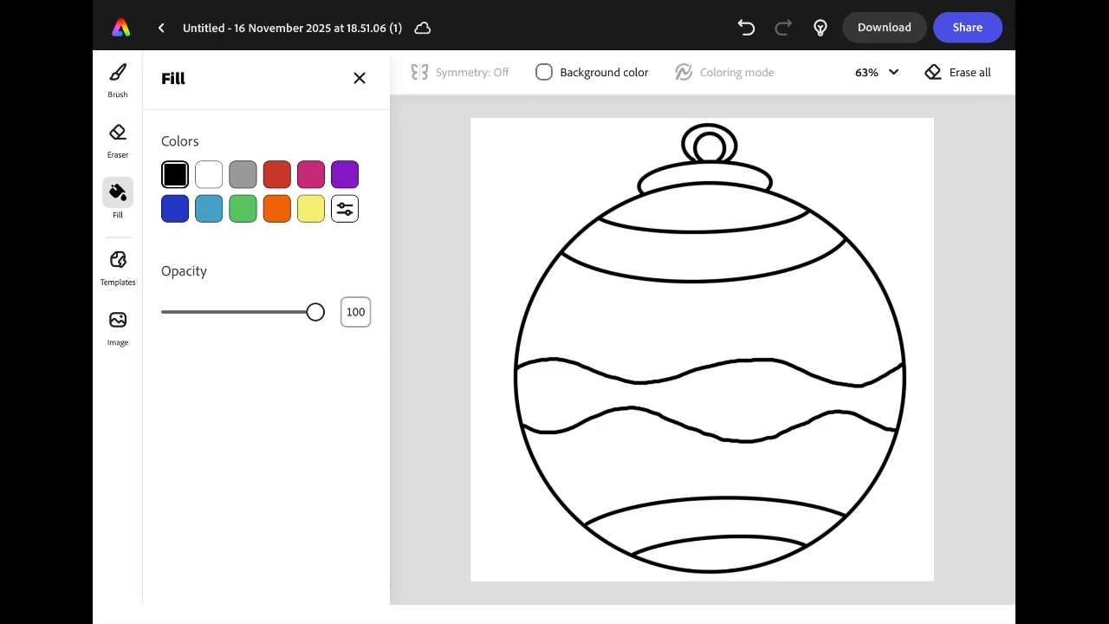
Fill the top and bottom bands purple and the wide middle bands light blue
click(344, 174)
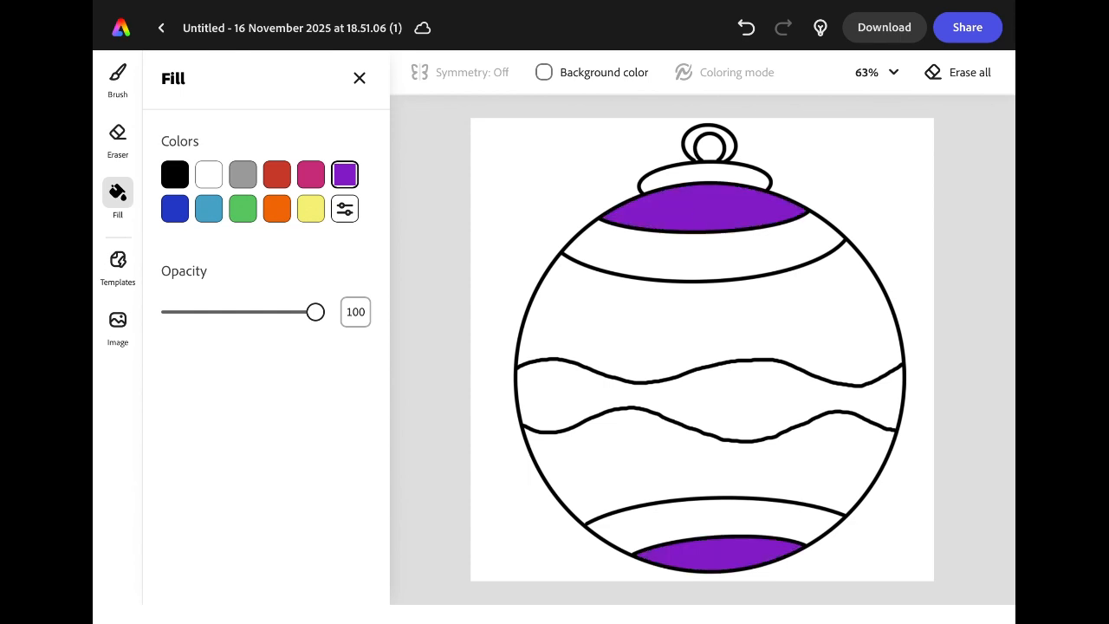
click(208, 207)
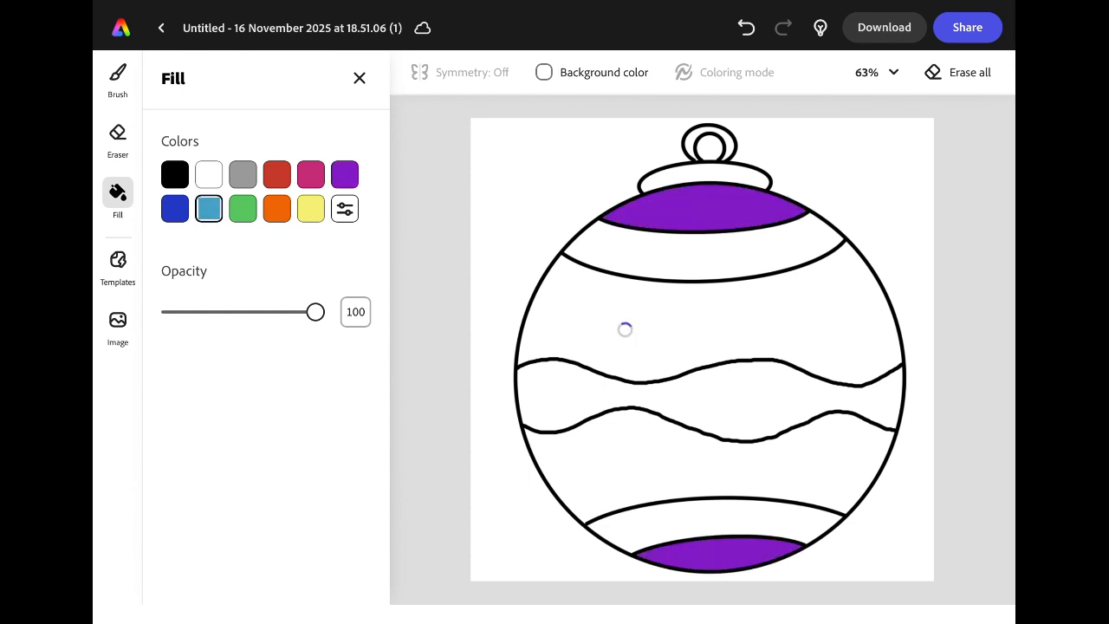
click(623, 329)
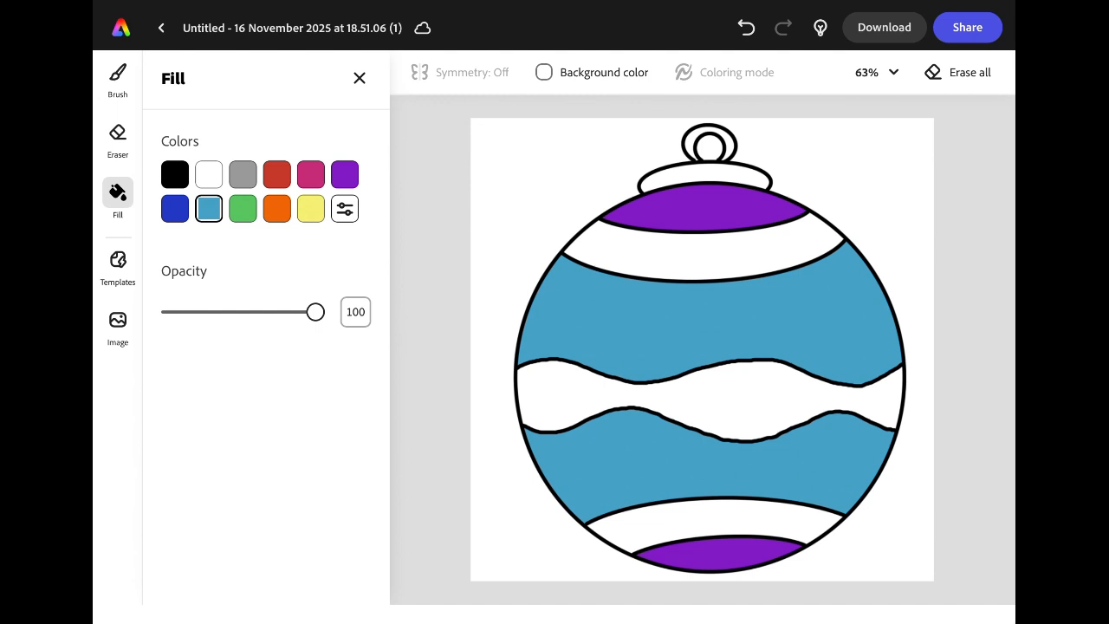
click(117, 72)
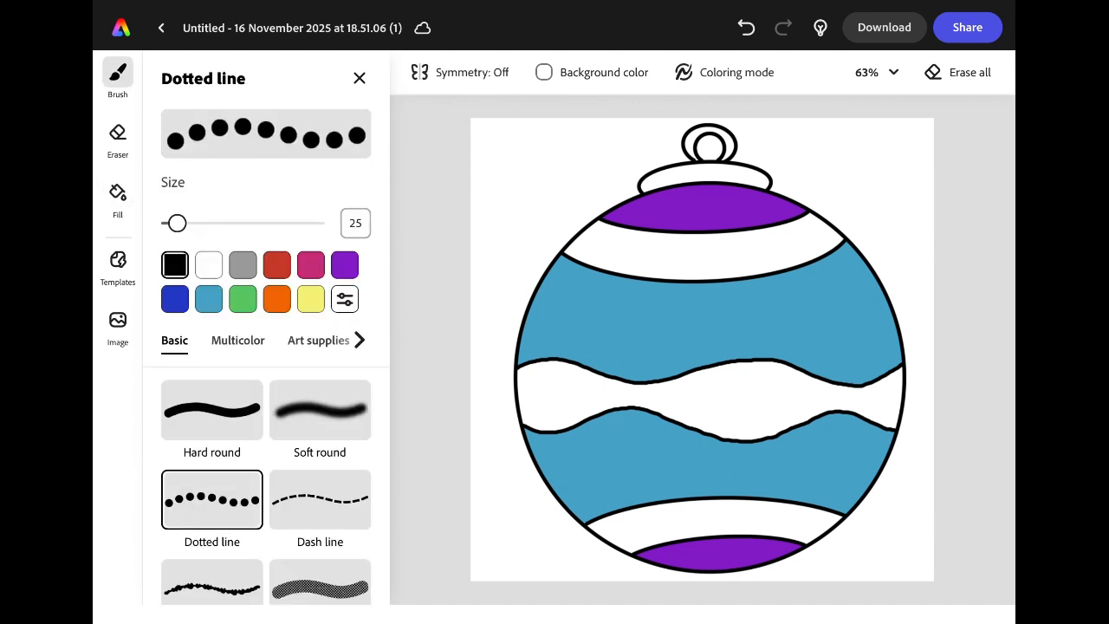
Dot the lower band with green, draw orange wobbly waves, and enable Coloring mode
click(243, 299)
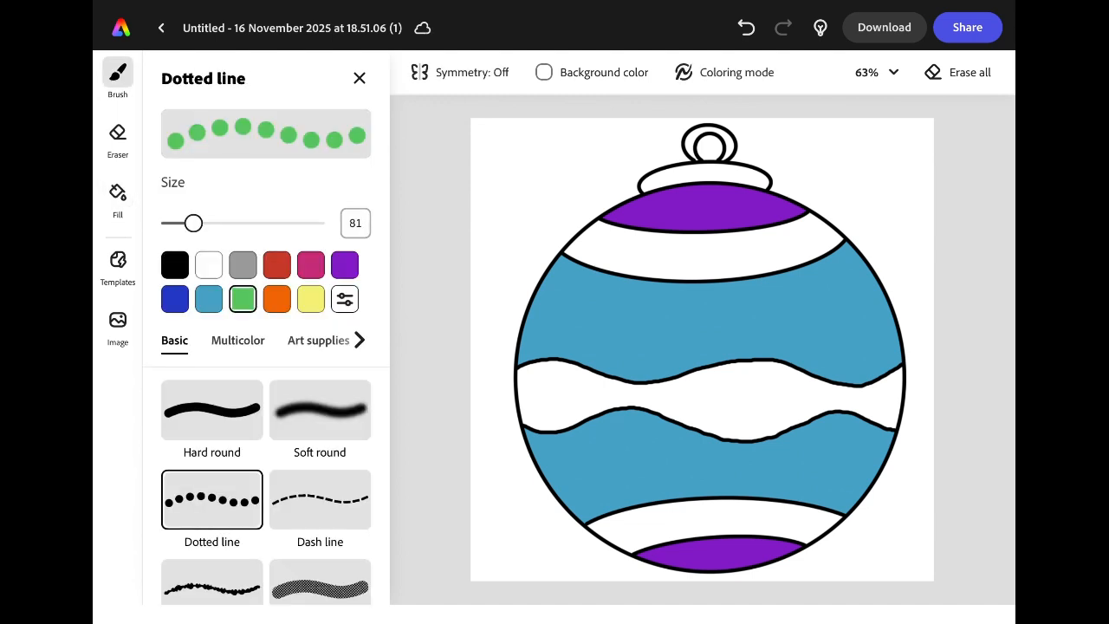
drag(624, 524, 797, 524)
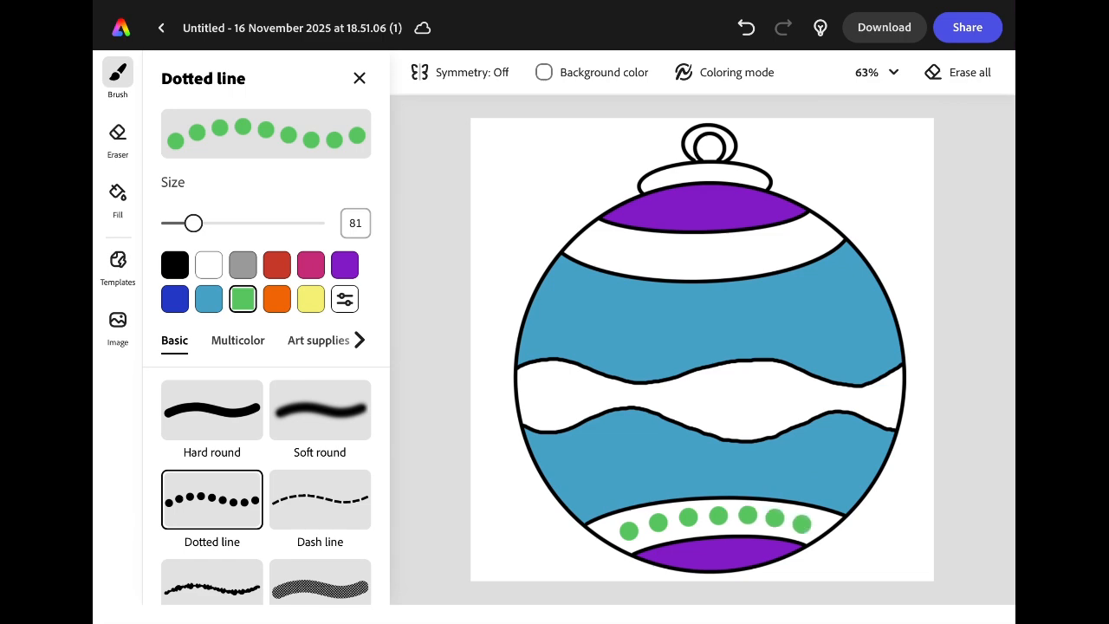
click(212, 409)
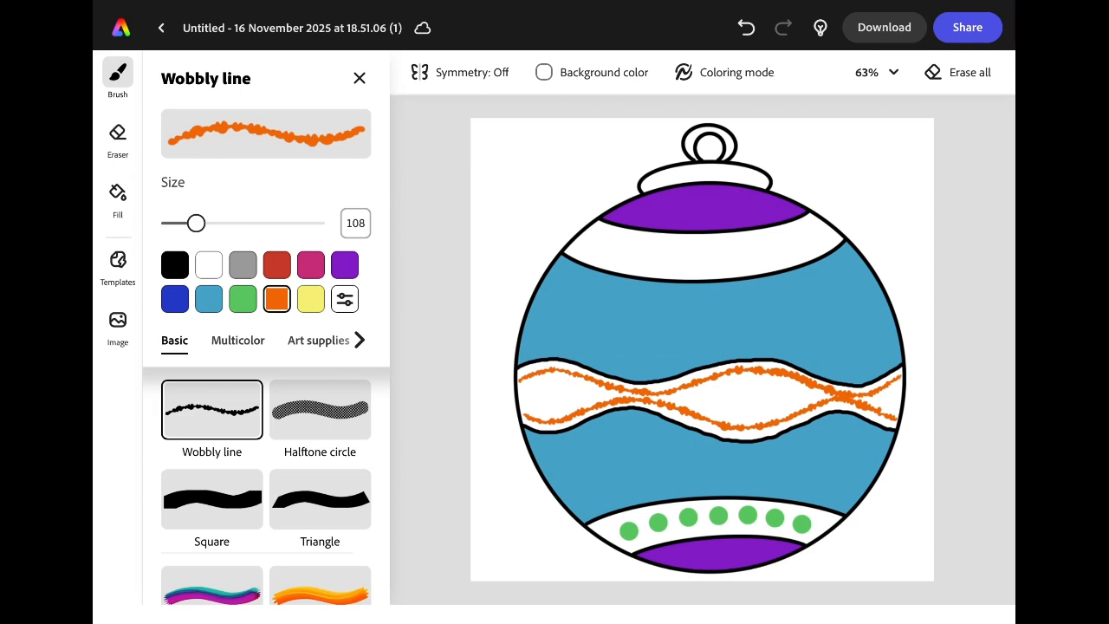
click(725, 72)
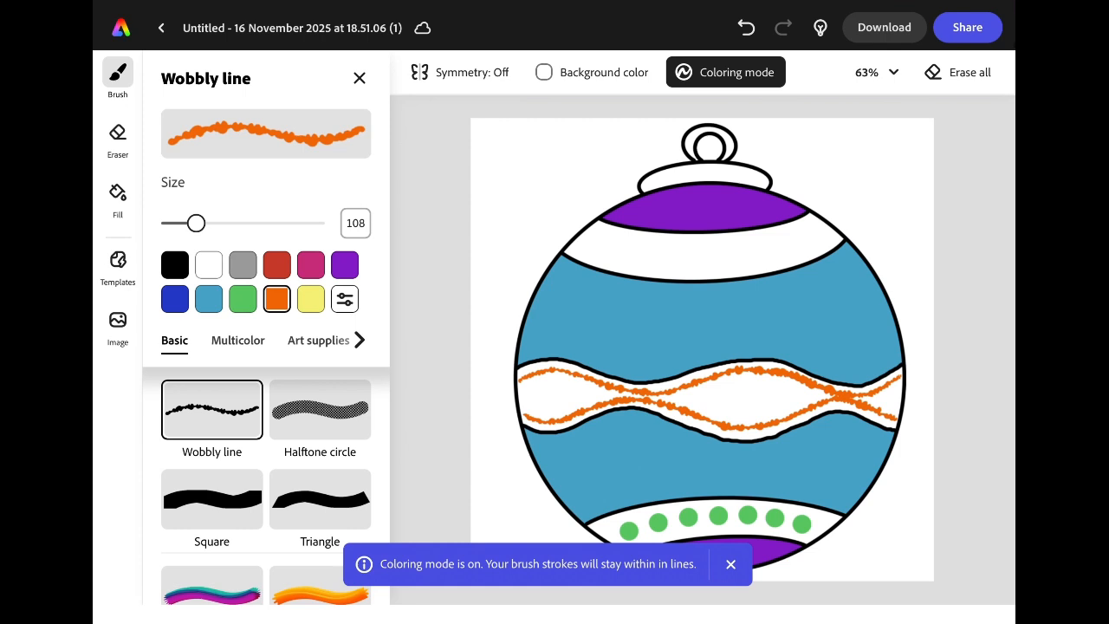
click(320, 409)
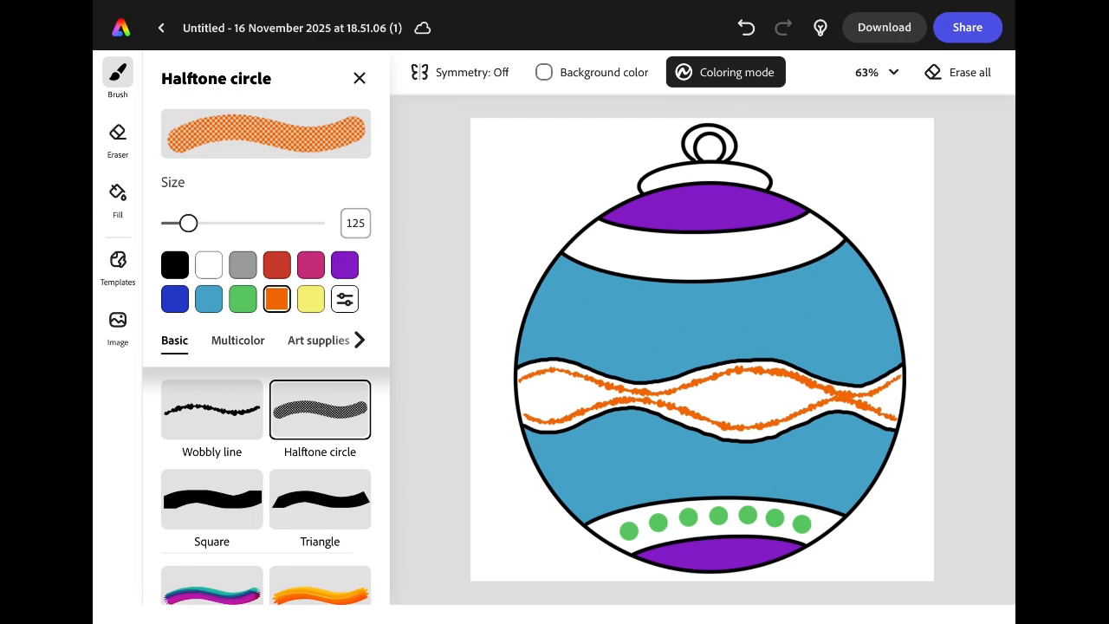
Paint the upper white band with blue halftone dots and white stripes
click(174, 298)
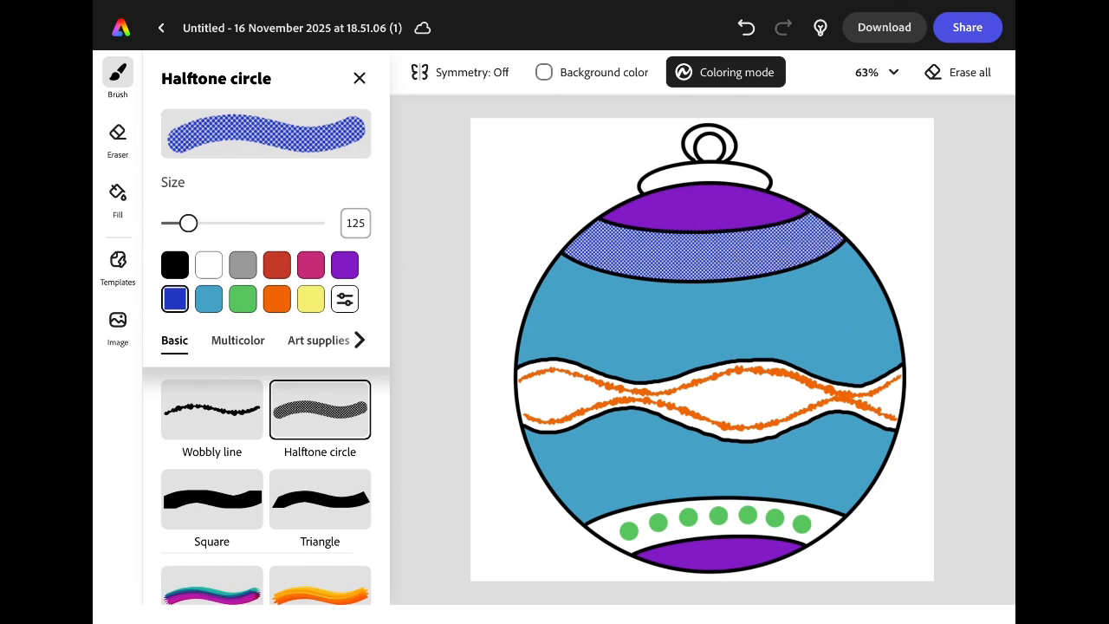
click(211, 410)
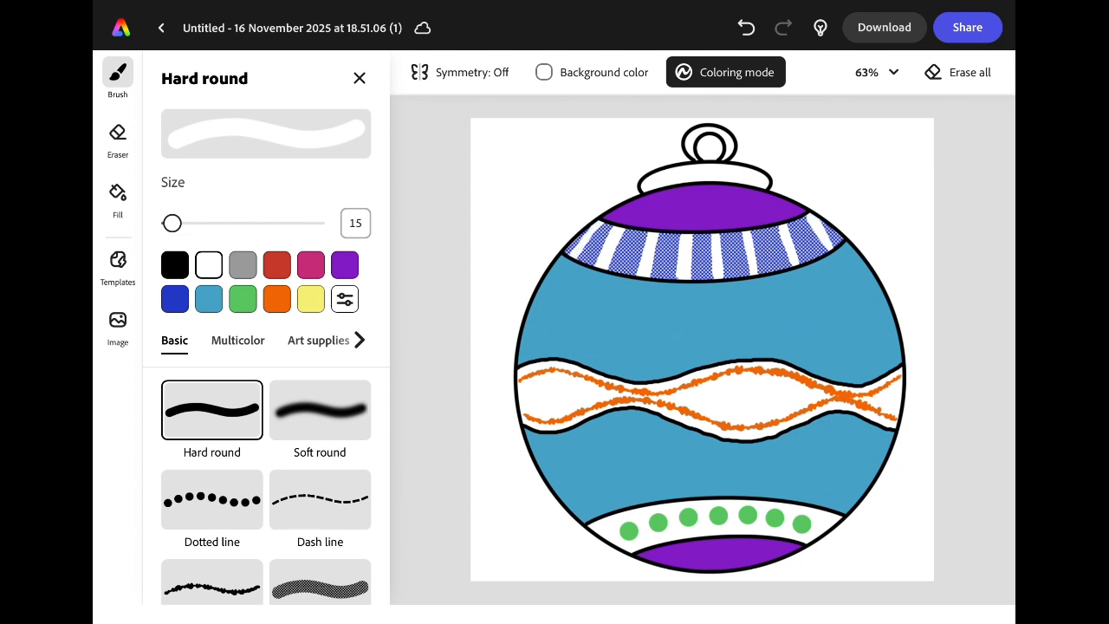
Paint the hanger gold with a Soft round brush and load pale yellow #FFEC9E
click(344, 299)
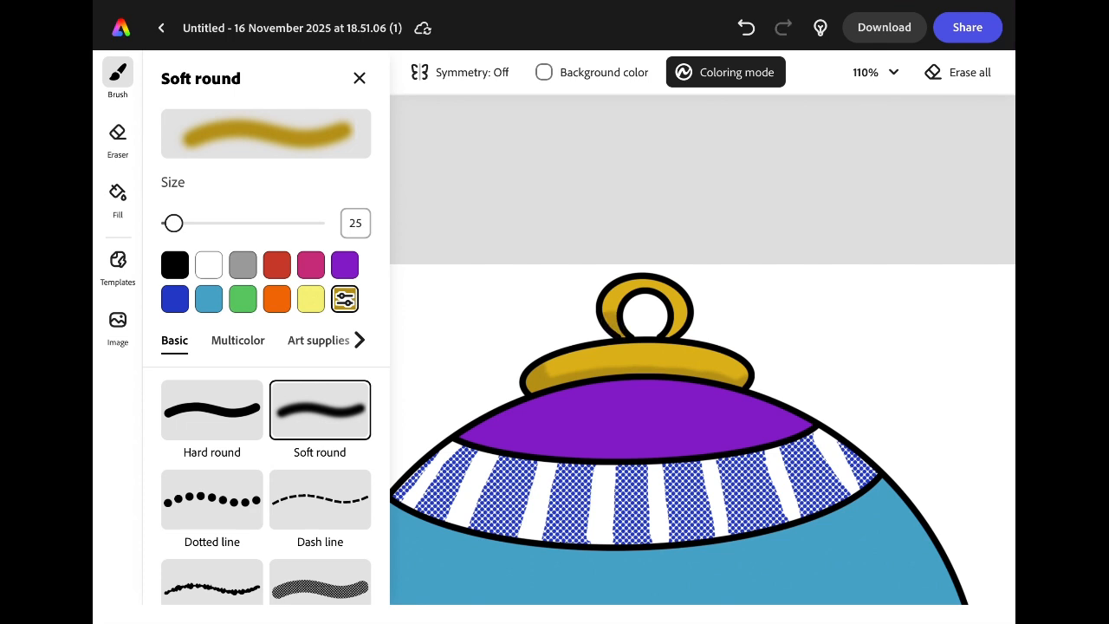
click(344, 299)
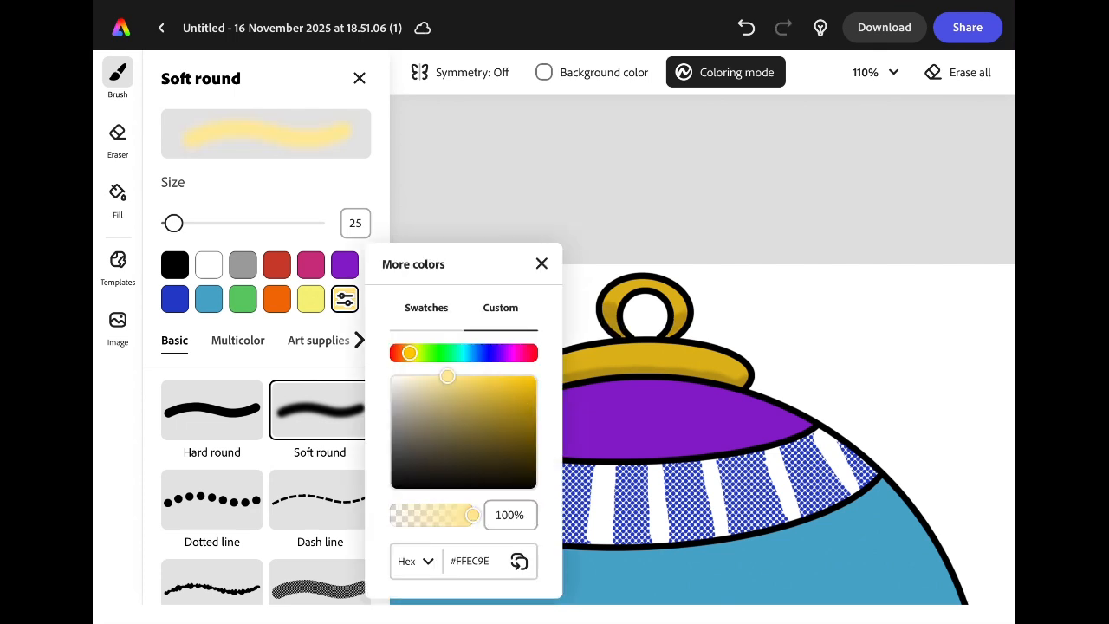
click(541, 263)
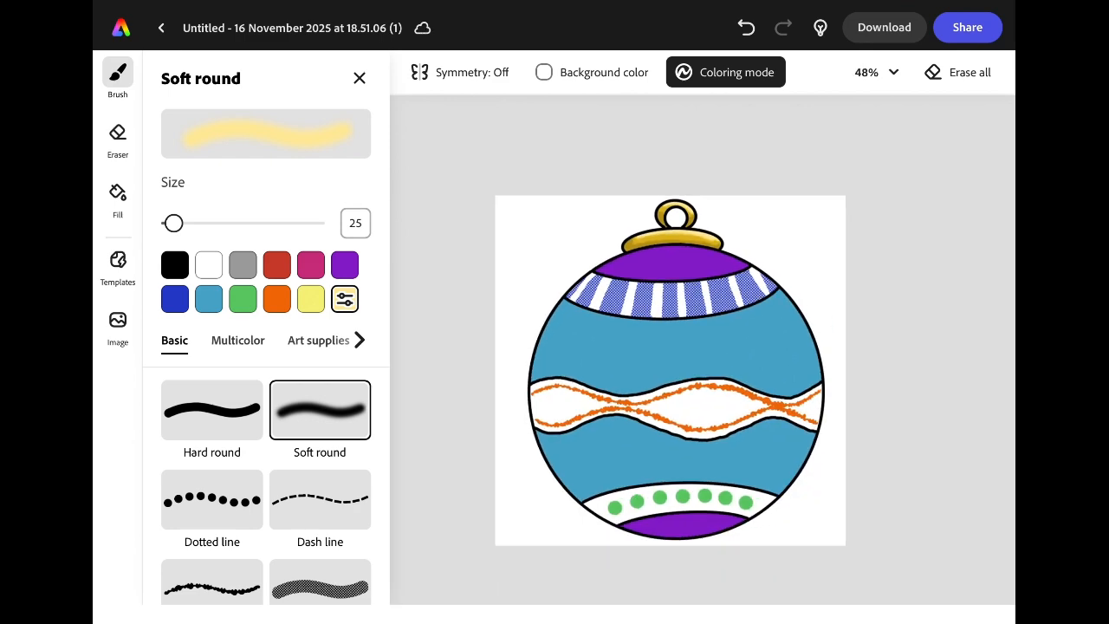
Draw a yellow multicolor chain across the upper band and Sparkler bursts along the wave band
click(238, 340)
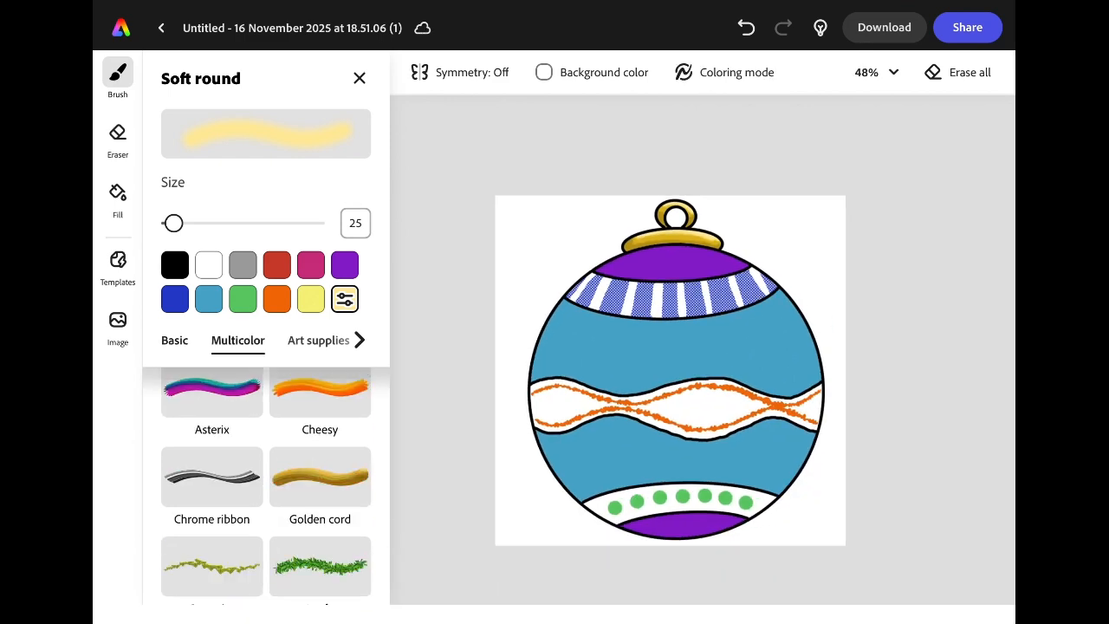
click(359, 339)
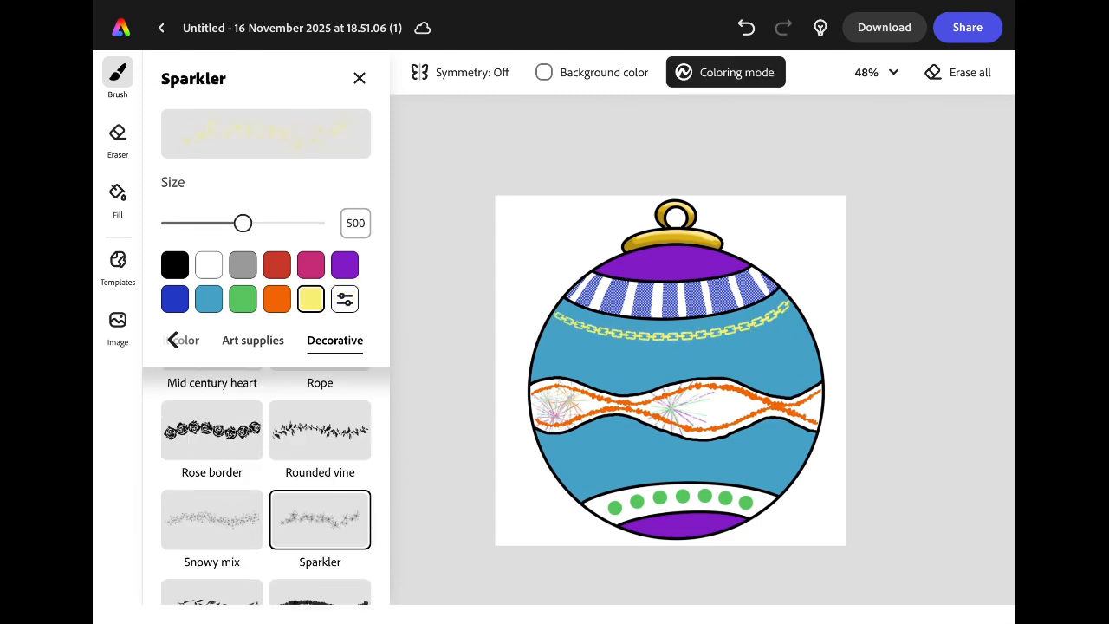
click(693, 398)
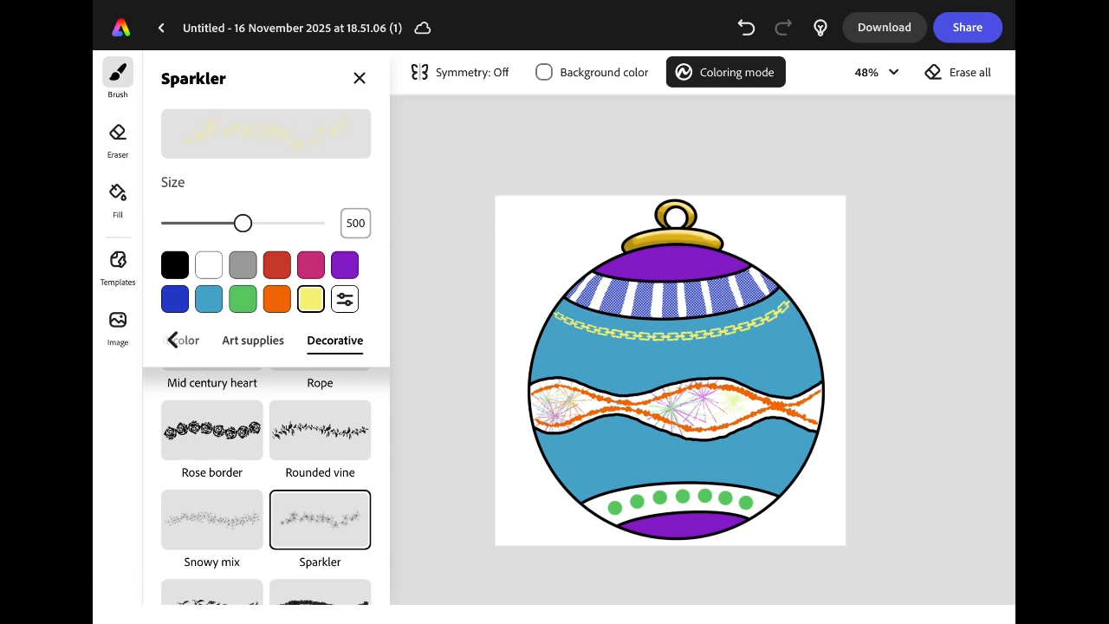
click(723, 411)
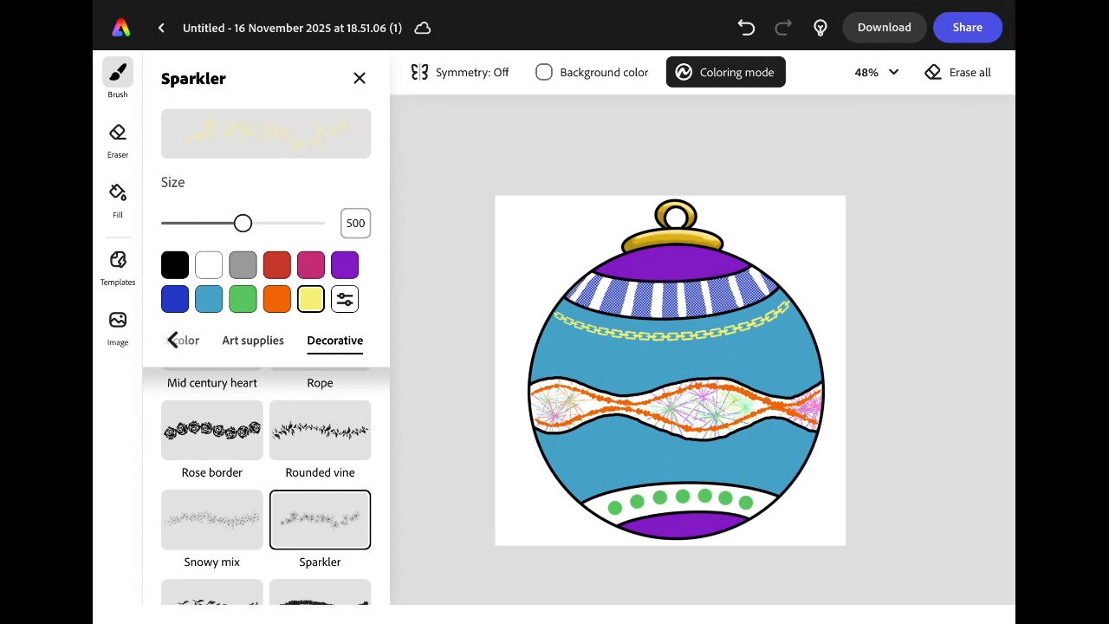
scroll(down, 3)
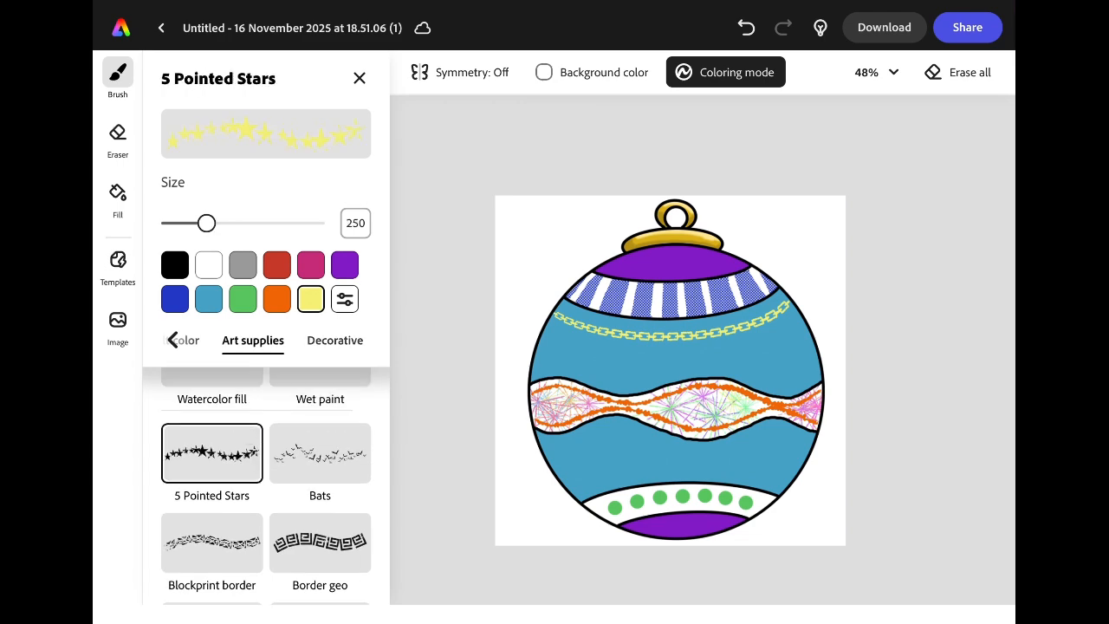
Stamp white 5-pointed stars and paint blue and green watercolour waves in the lower band
click(208, 264)
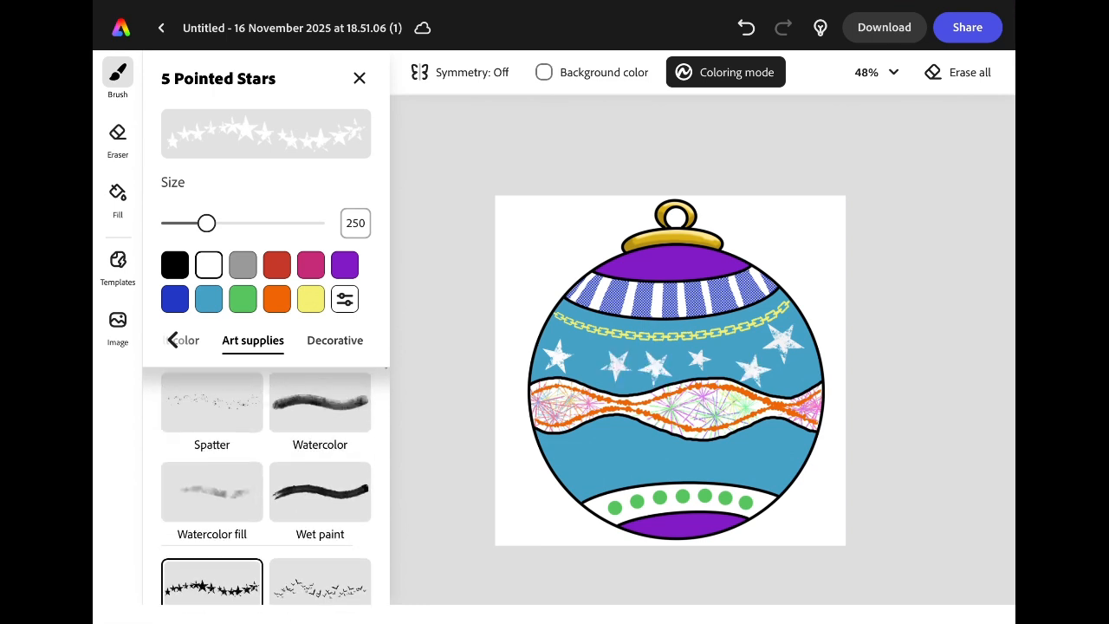
click(320, 403)
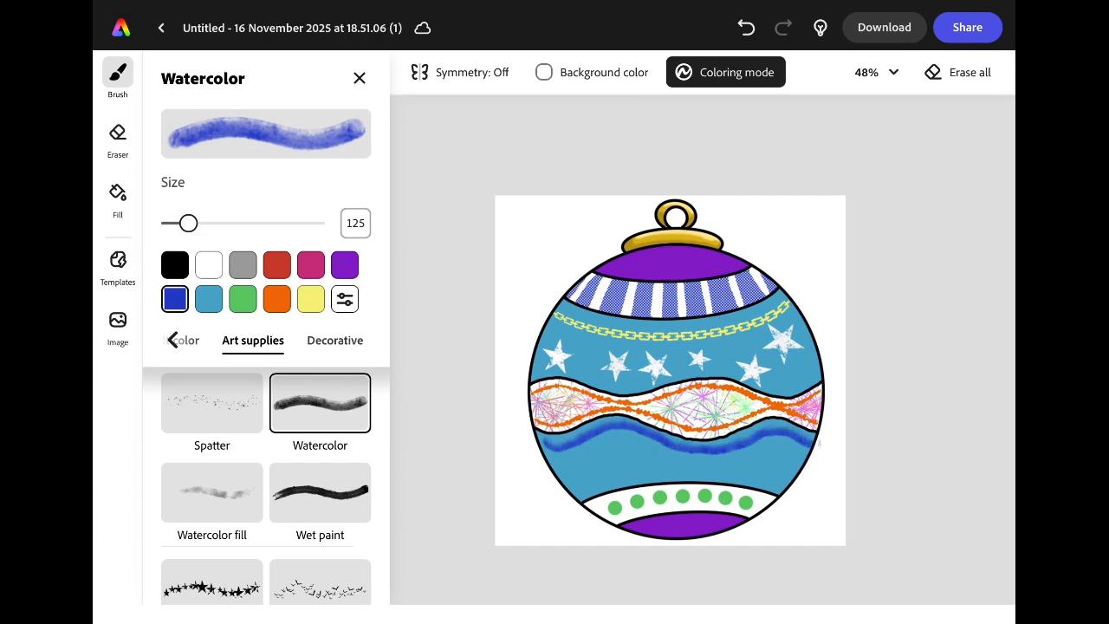
click(242, 298)
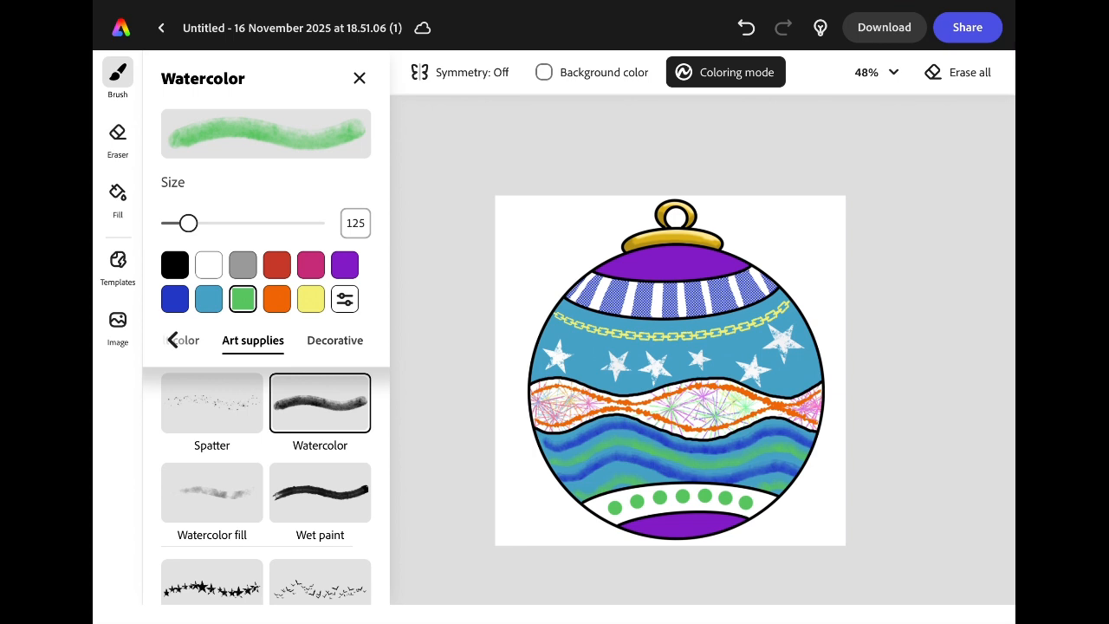
click(117, 134)
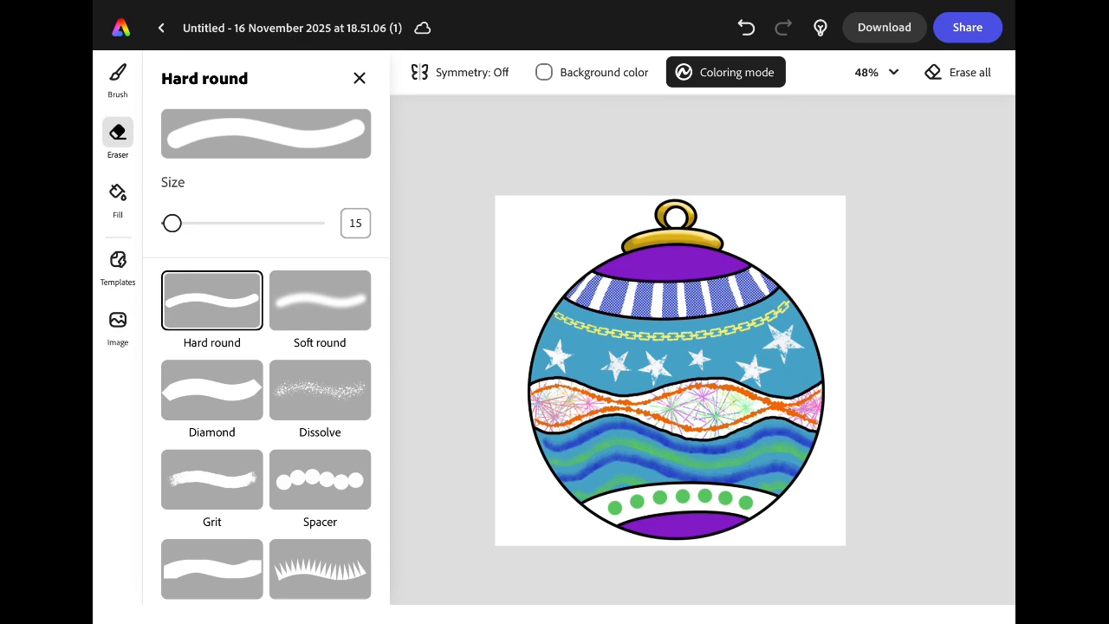
Use the Soft round eraser to erase several snowflakes across the purple top cap
click(319, 301)
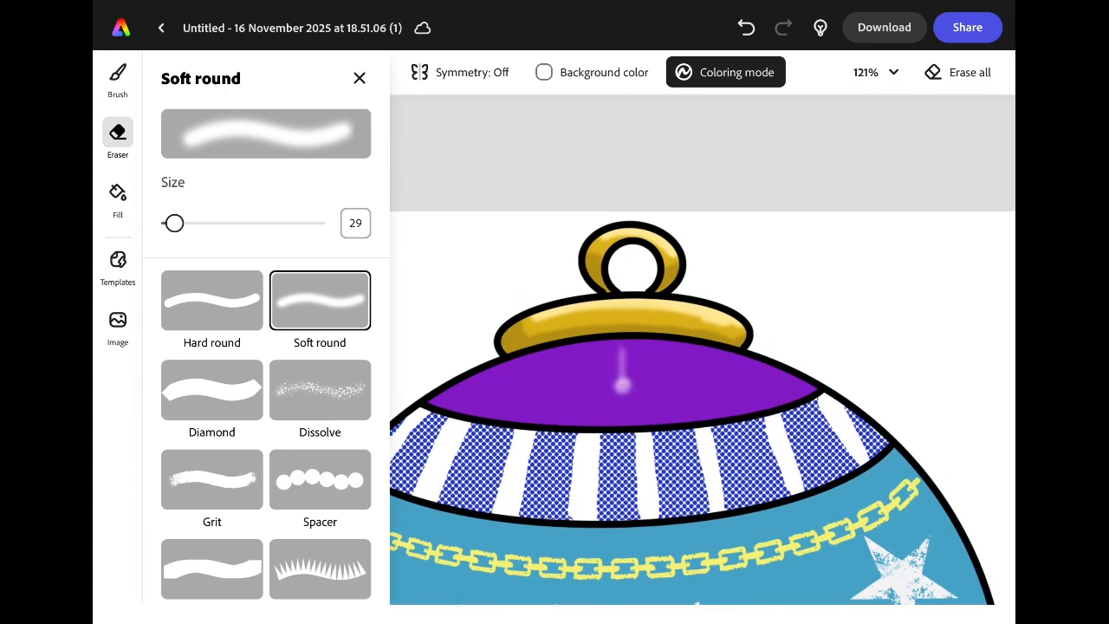
drag(624, 381, 632, 390)
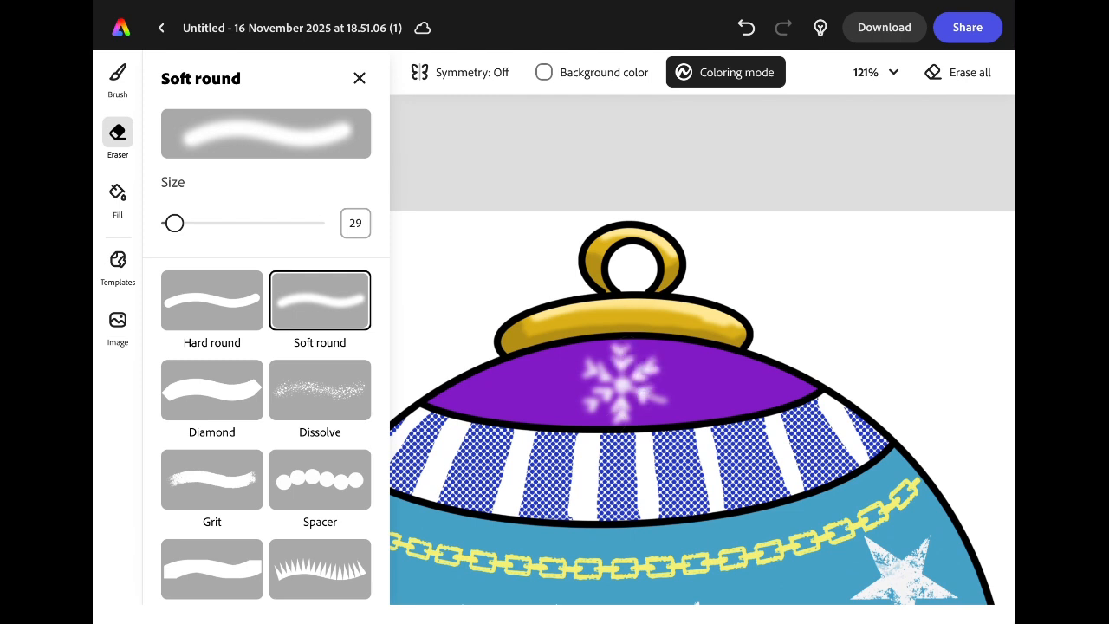
click(511, 390)
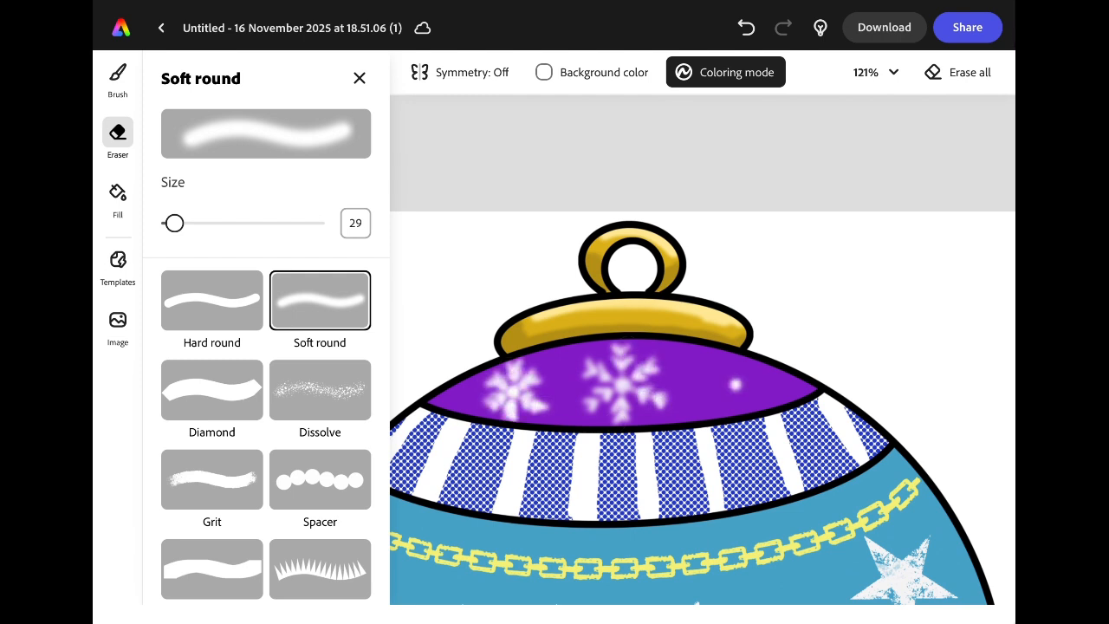
click(732, 385)
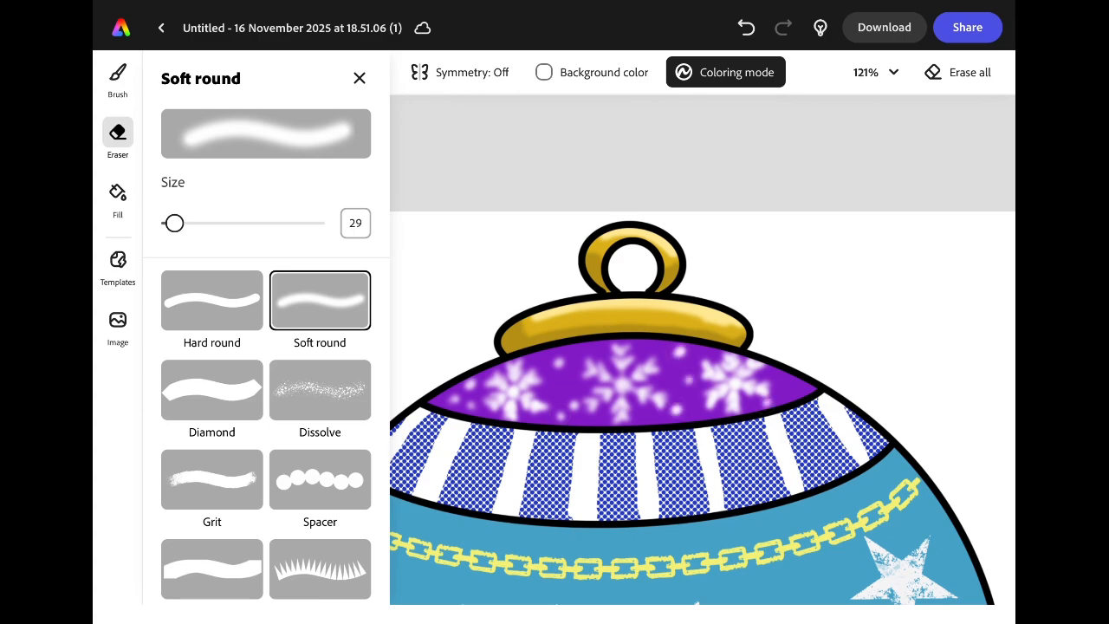
click(358, 78)
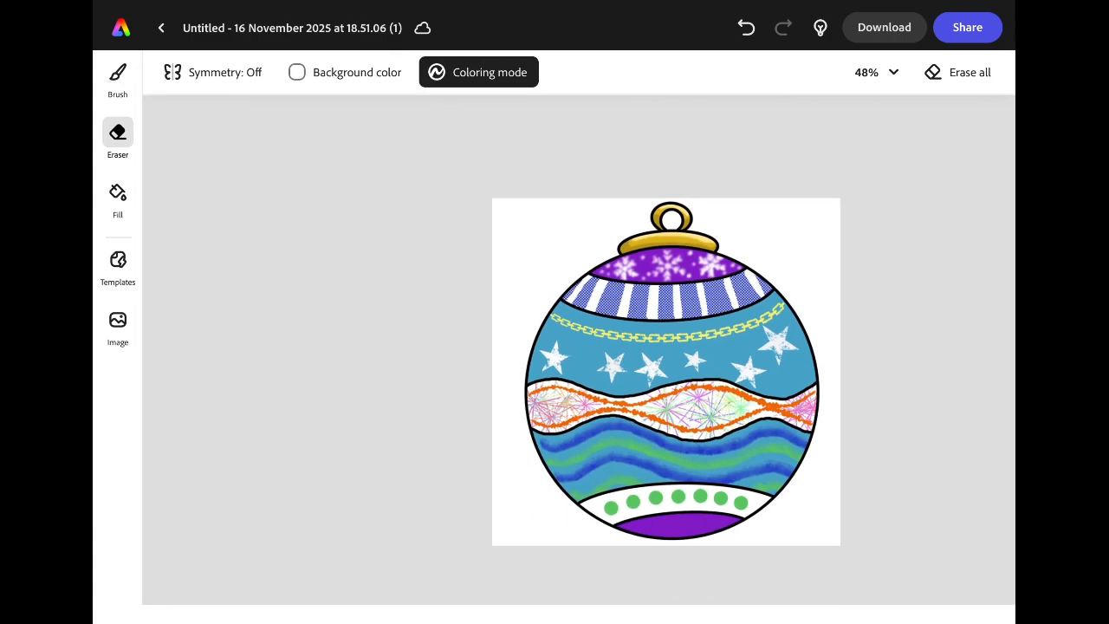
Rename the document 'Christmas Bauble', dismiss the notification, and open Download
click(290, 27)
text(Christmas Bauble)
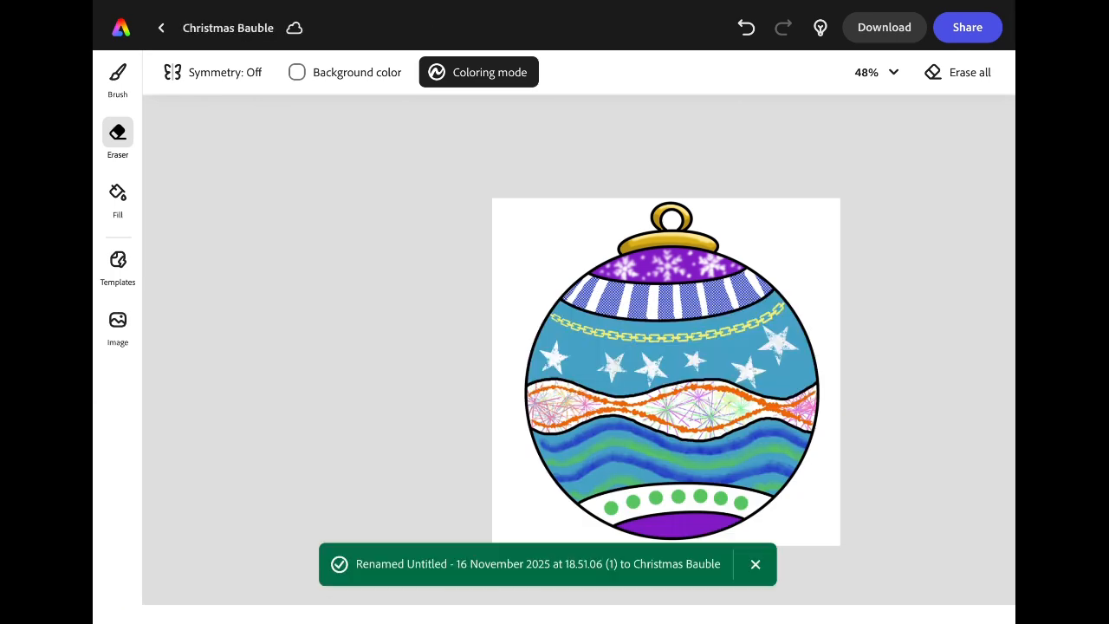
click(755, 564)
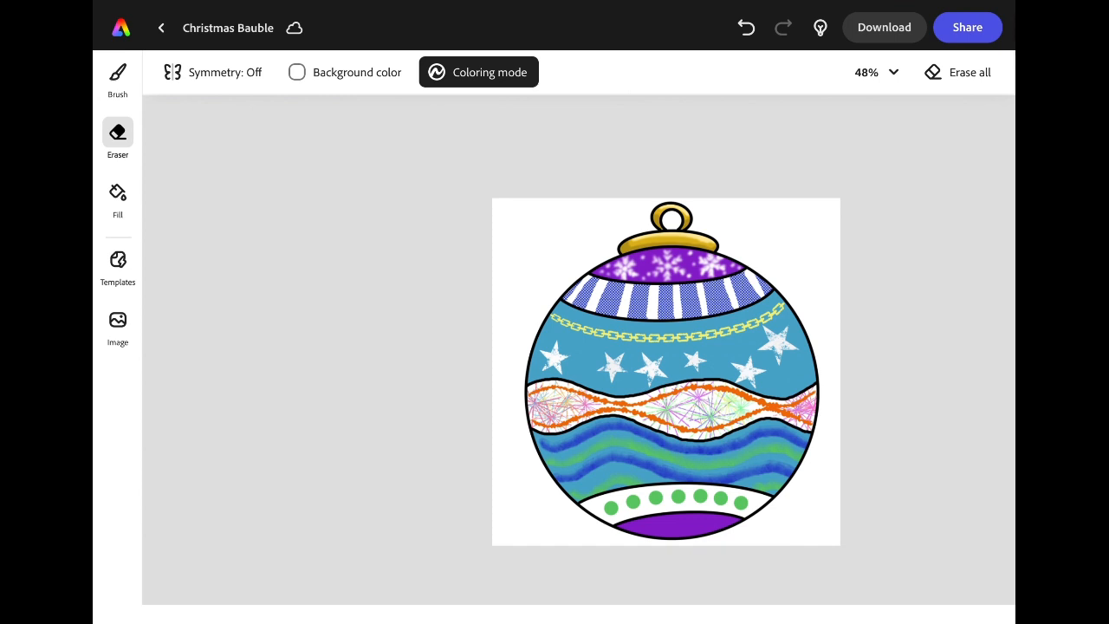
click(884, 27)
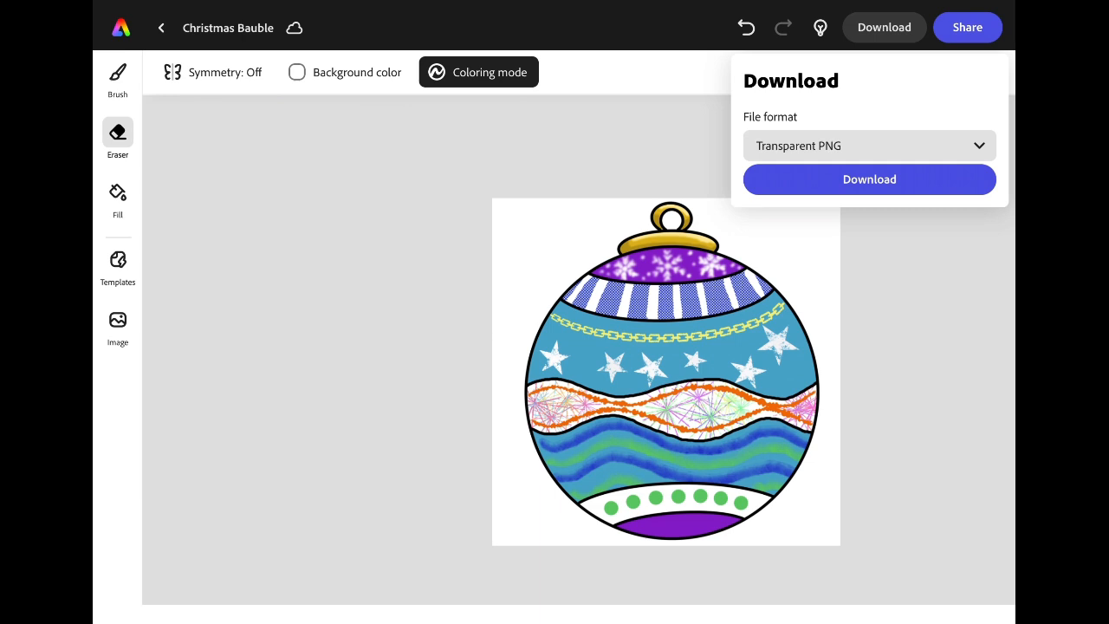
Switch the file format from transparent PNG to PNG and download the bauble
click(867, 145)
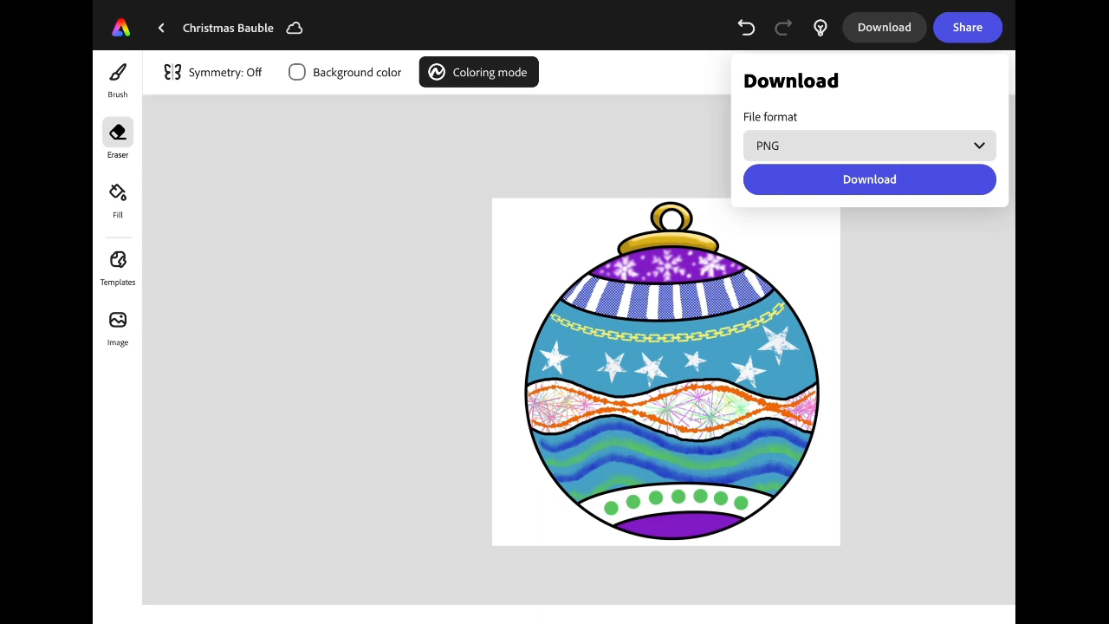
click(869, 179)
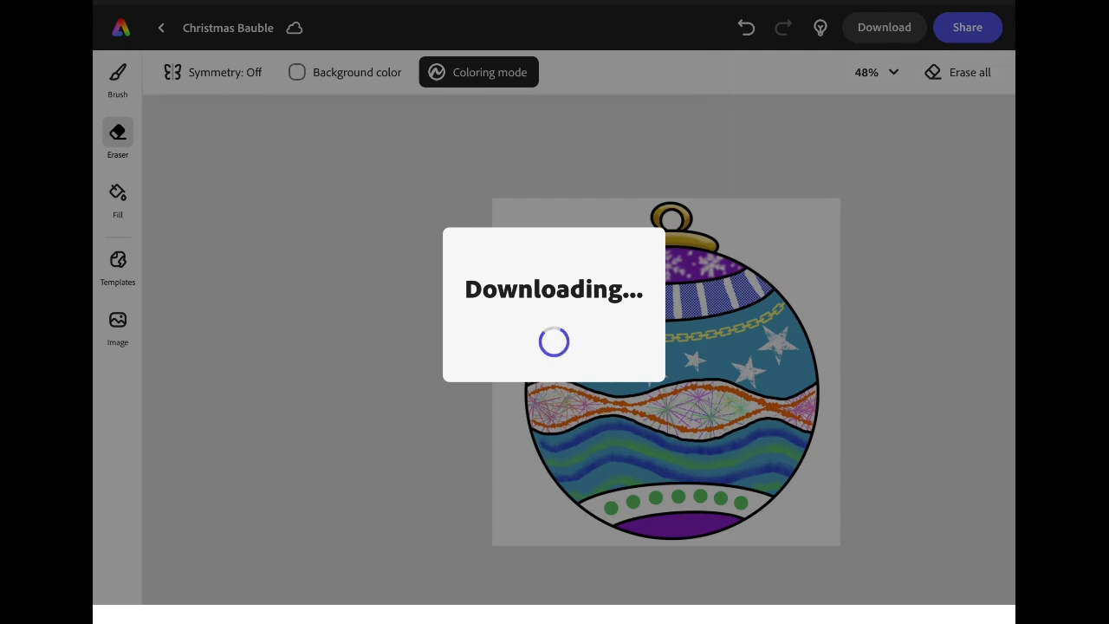